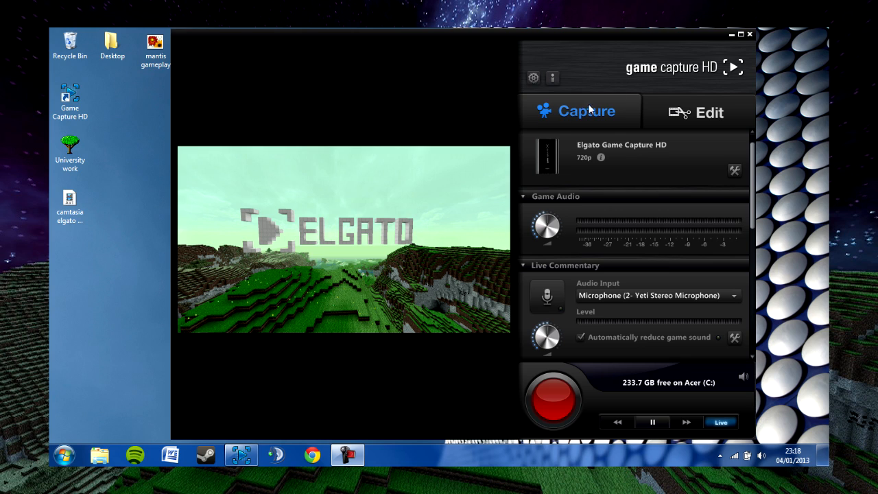
mouse_move(369, 185)
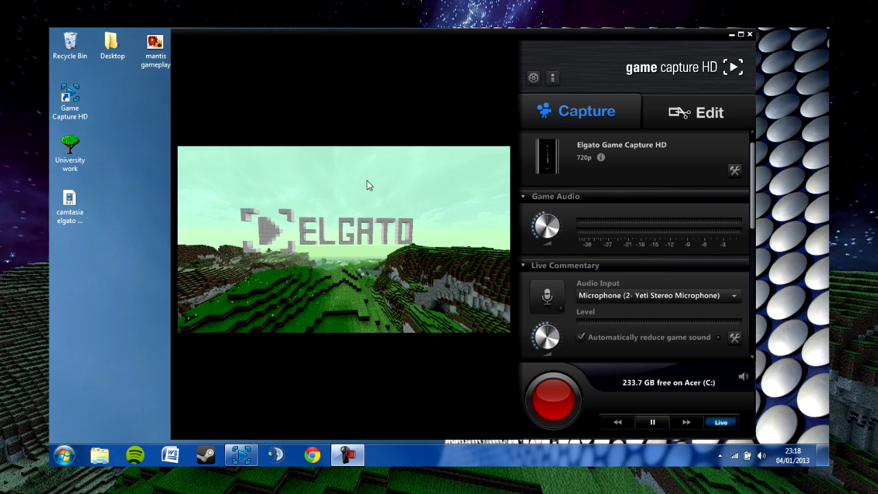
mouse_move(632, 284)
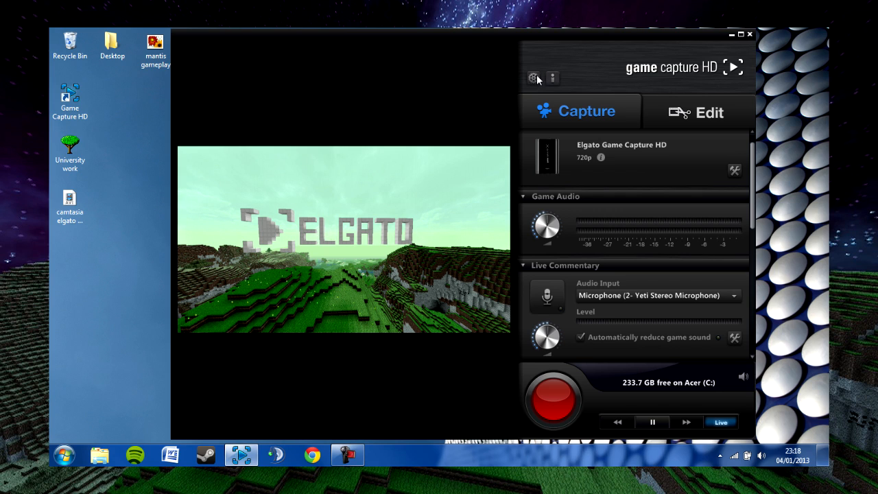
mouse_move(533, 77)
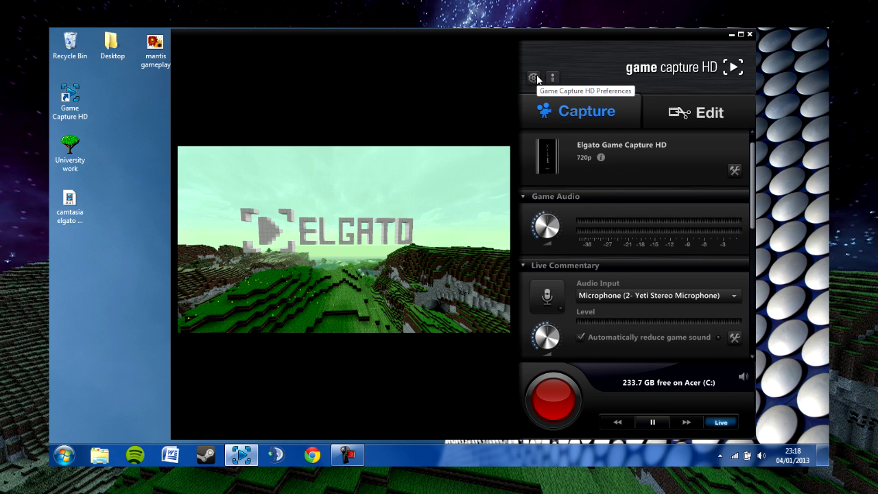
Step: Review the program preferences, toggling Flashback Recording on and back off, then dismiss without saving
click(534, 77)
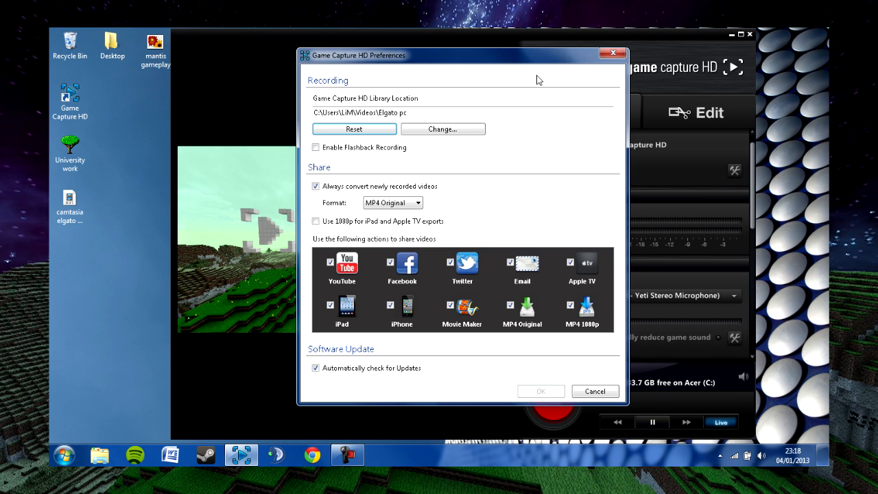
mouse_move(349, 108)
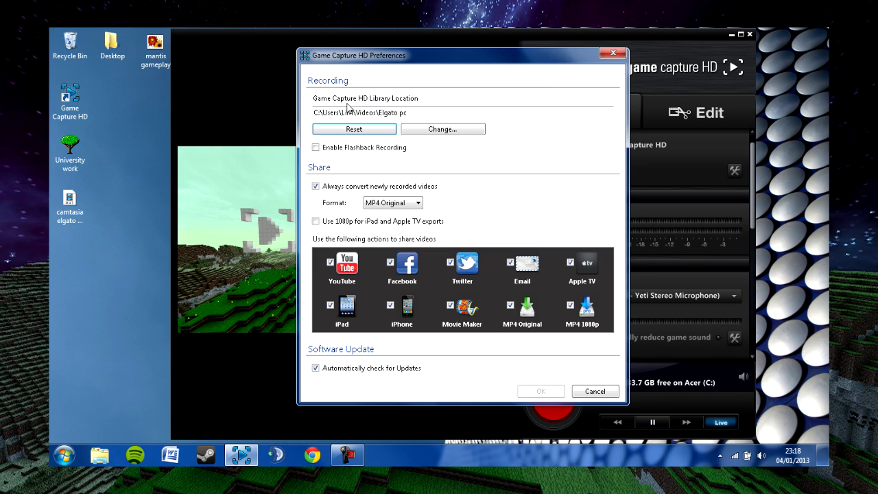
mouse_move(386, 112)
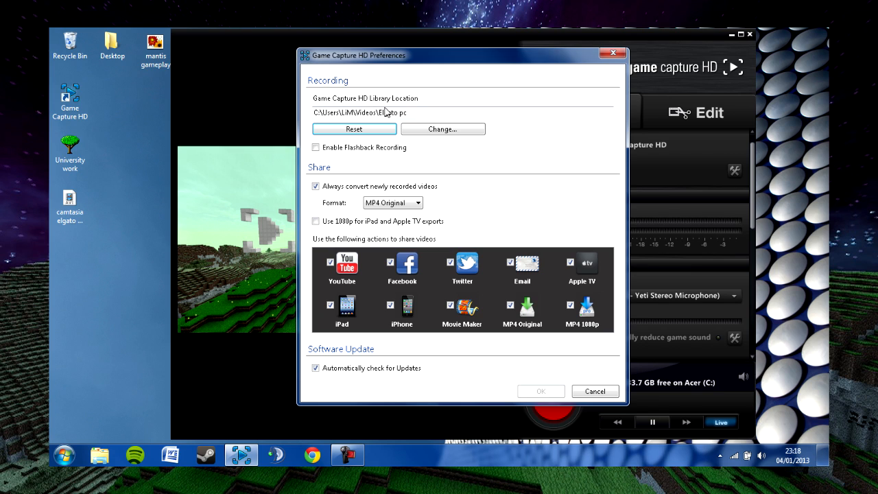
click(419, 112)
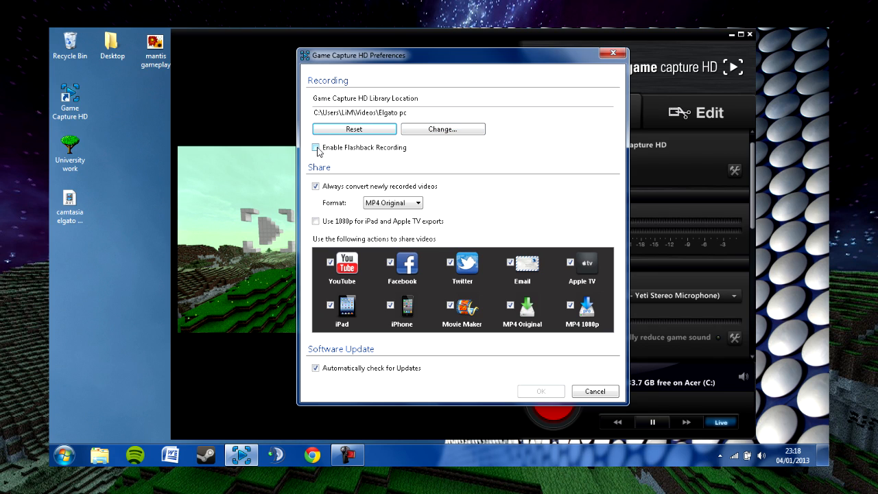
click(315, 148)
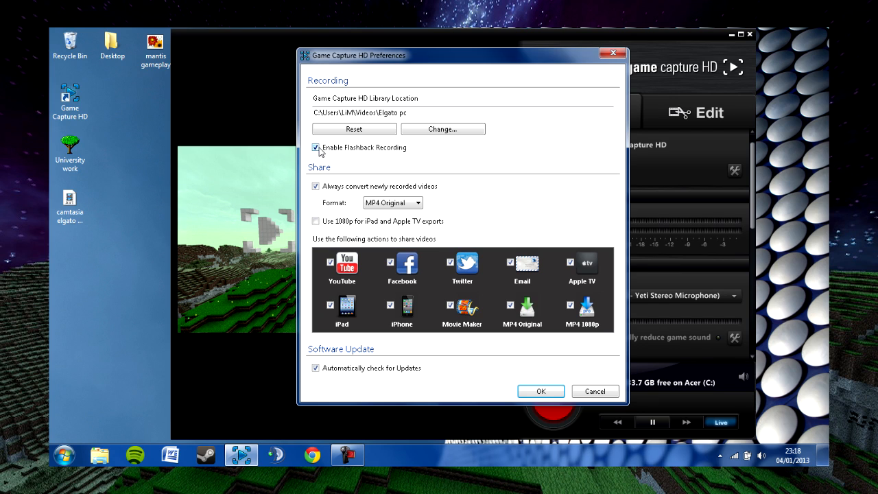
click(315, 148)
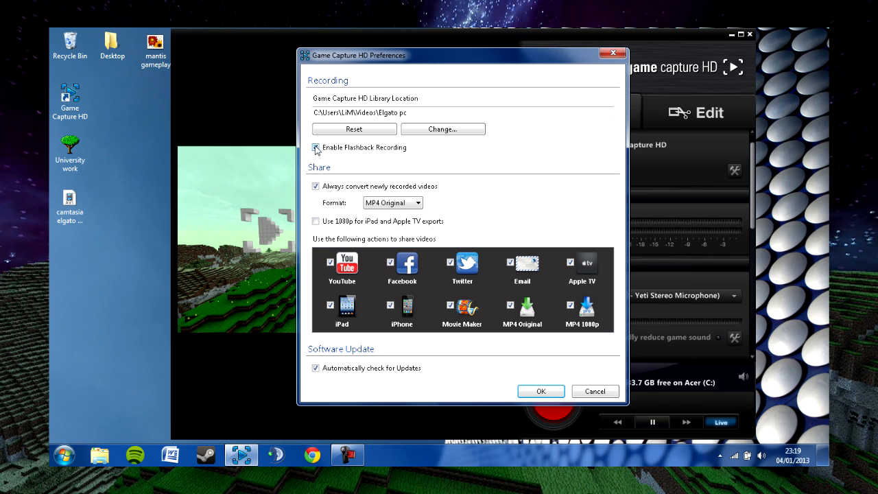
click(315, 148)
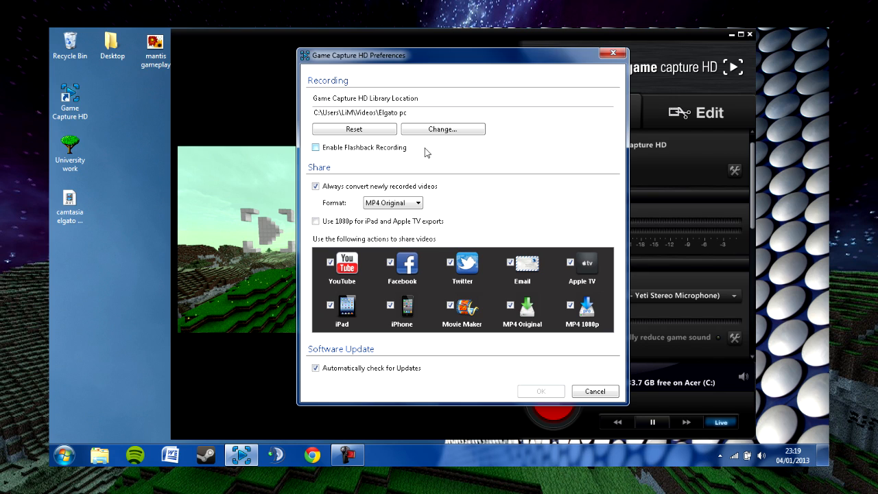
mouse_move(480, 145)
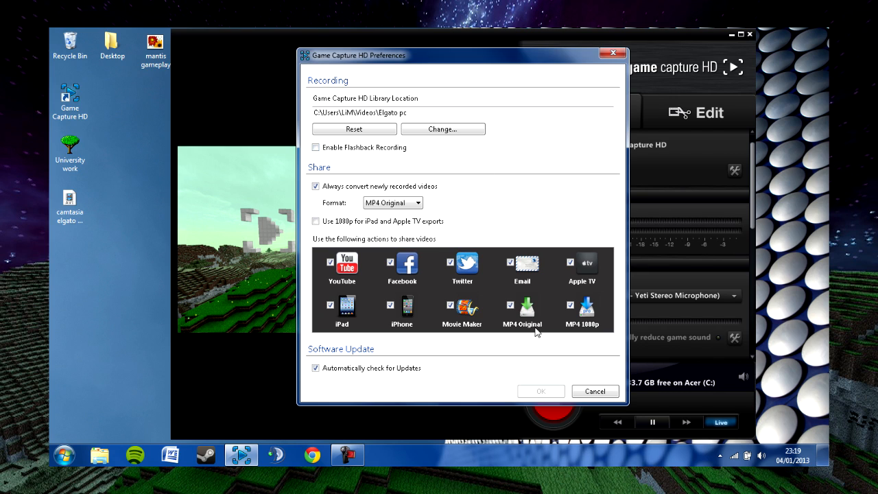
mouse_move(591, 390)
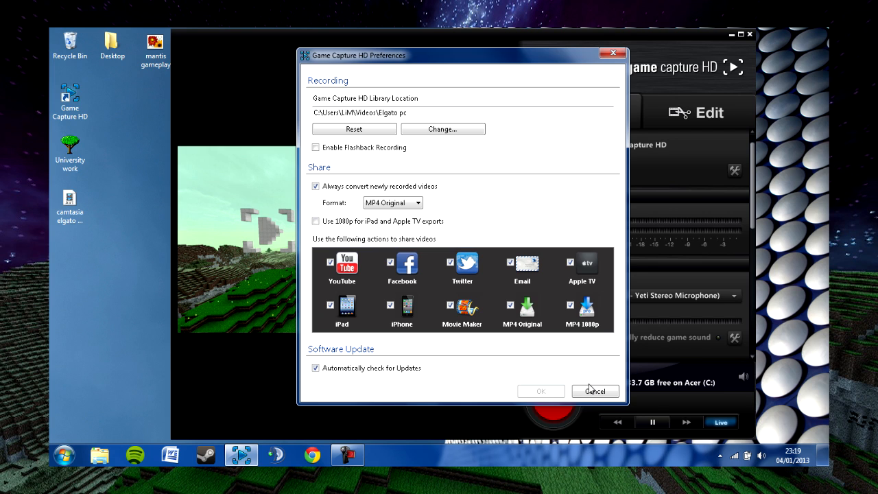
click(594, 390)
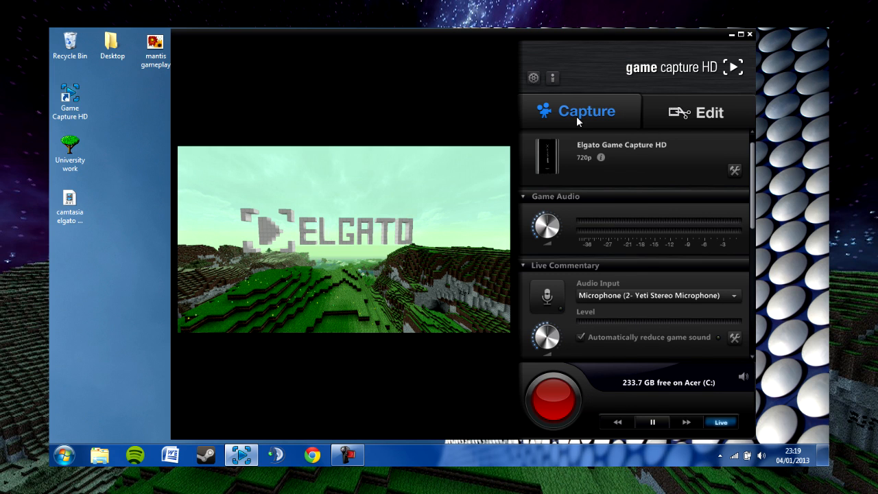
mouse_move(656, 140)
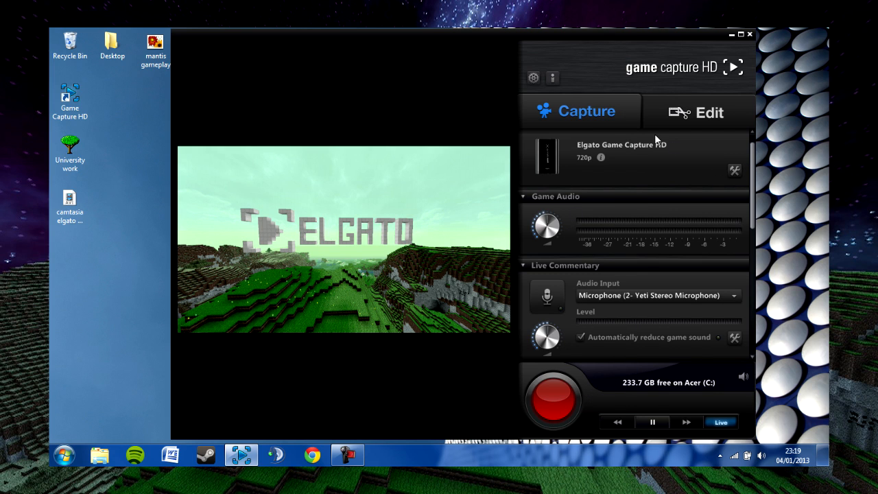
mouse_move(734, 173)
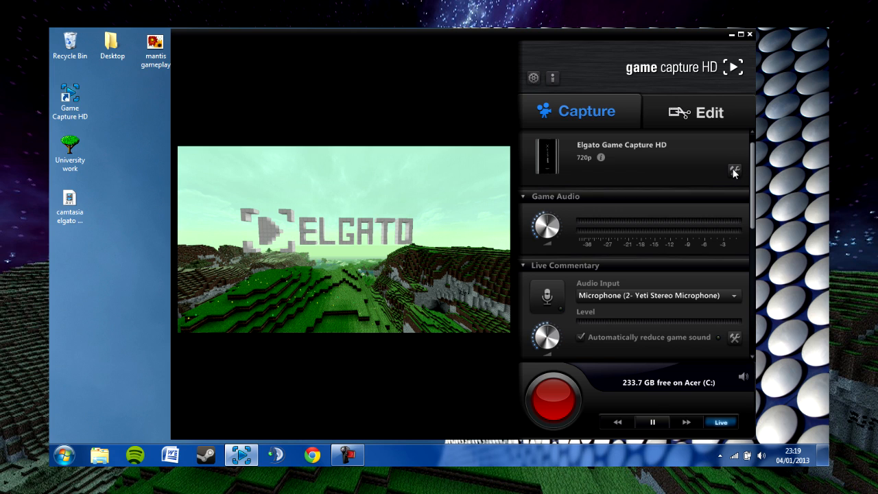
Step: Review the capture device settings, keeping Xbox 360 as device, HDMI input and the HD 720 profile
click(733, 172)
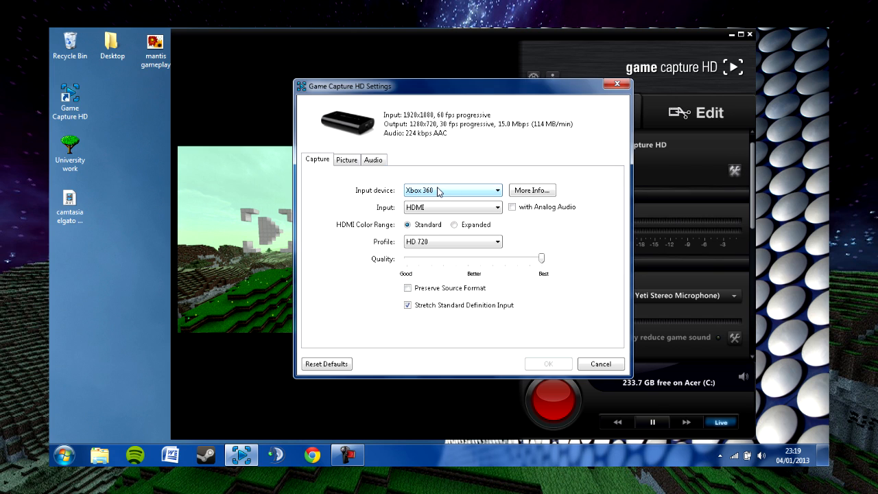
click(453, 189)
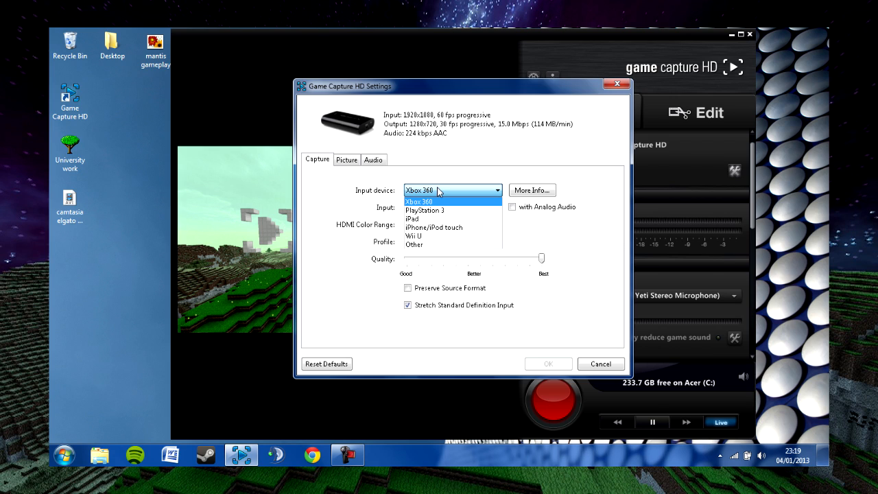
mouse_move(442, 178)
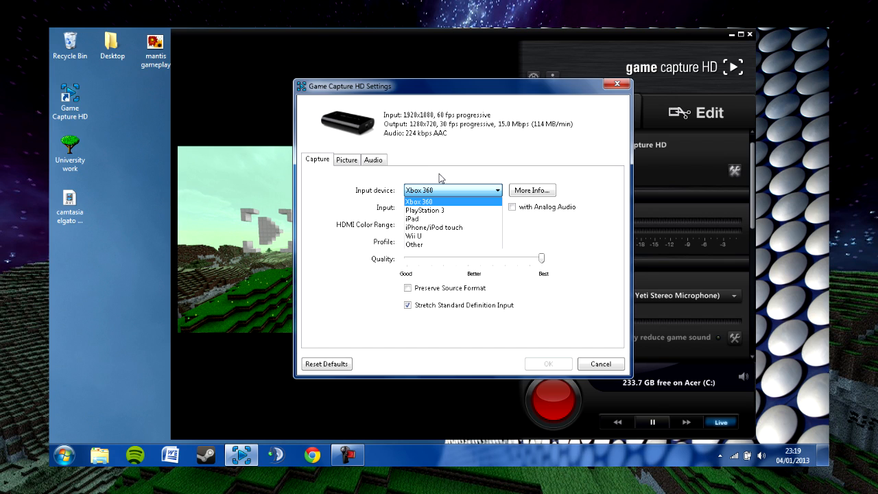
click(420, 200)
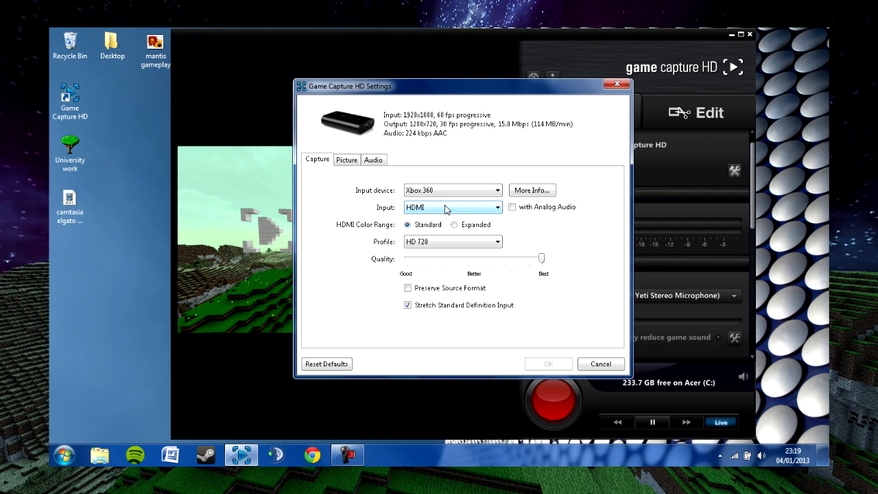
click(453, 207)
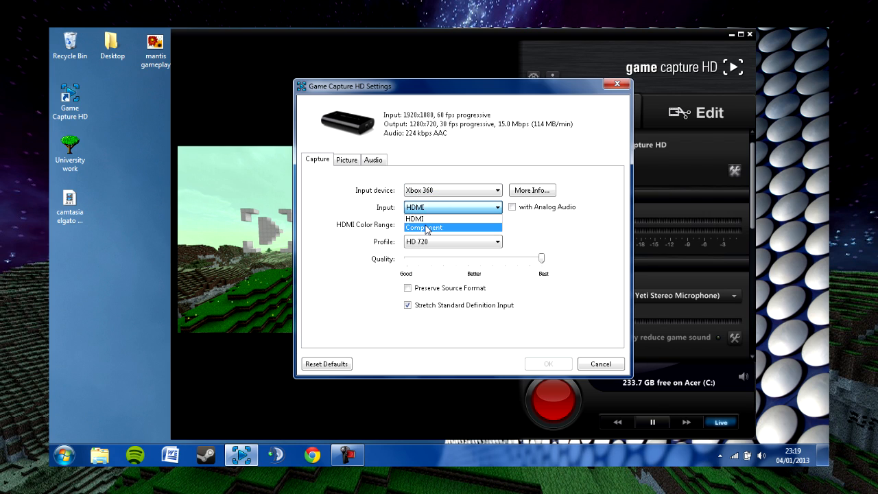
mouse_move(425, 219)
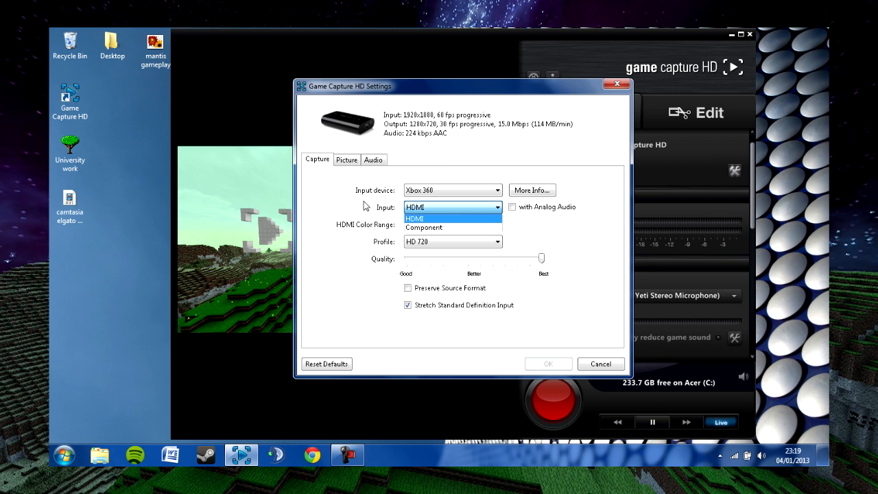
click(414, 218)
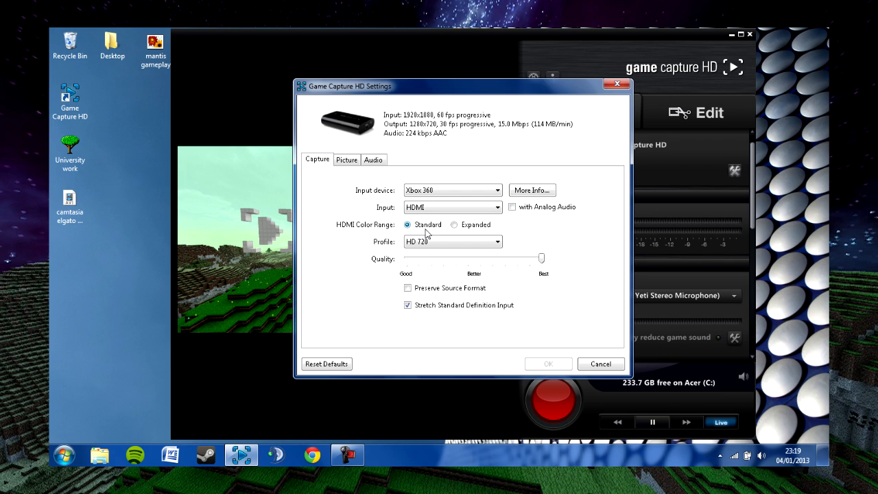
mouse_move(408, 225)
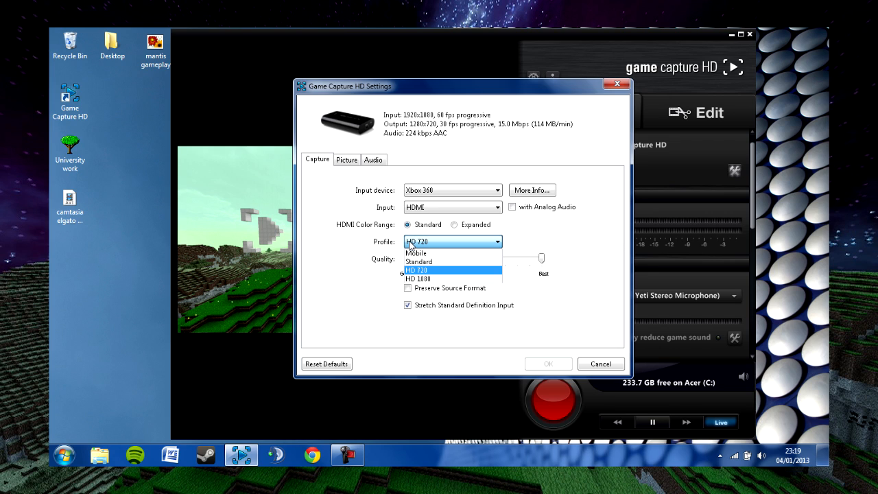
click(417, 269)
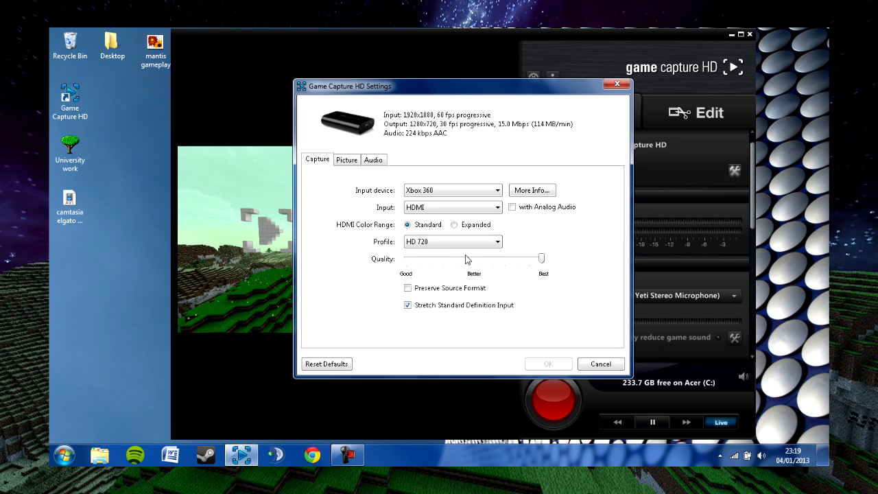
mouse_move(381, 245)
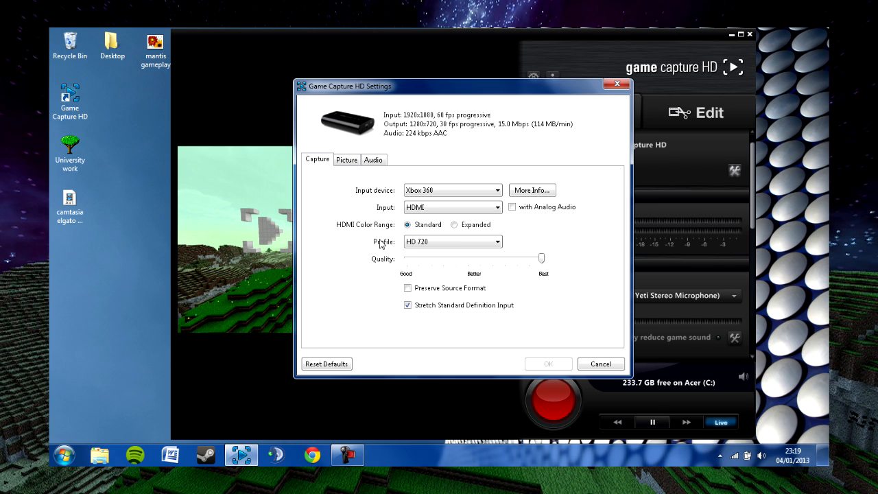
mouse_move(482, 91)
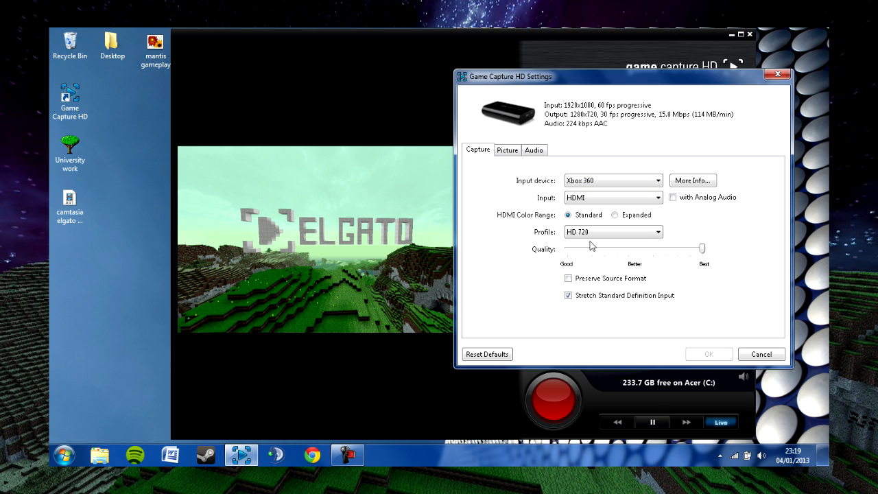
mouse_move(583, 252)
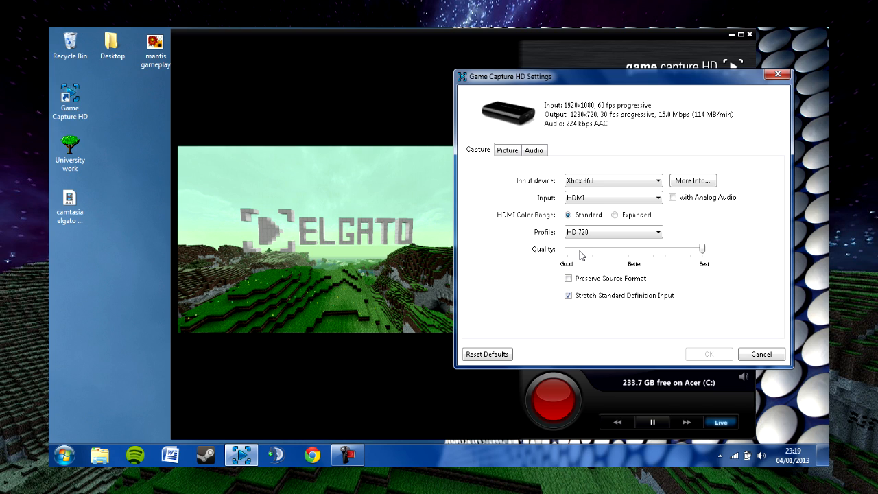
mouse_move(548, 255)
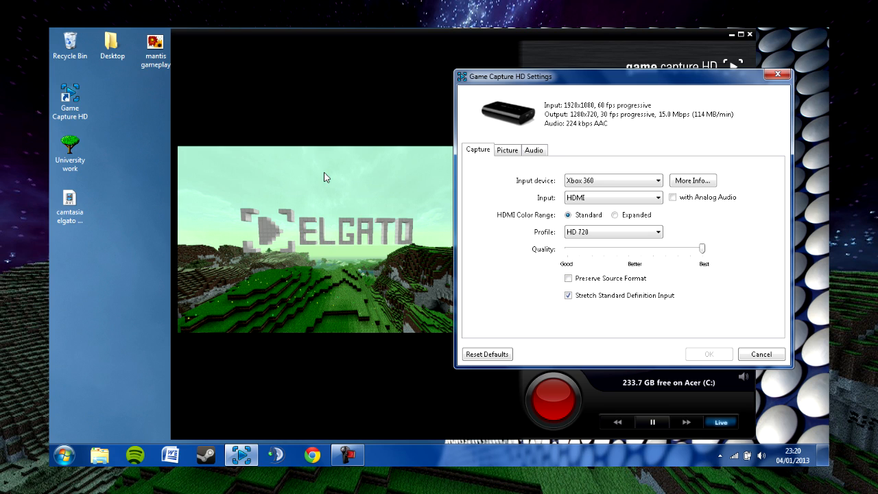
mouse_move(580, 254)
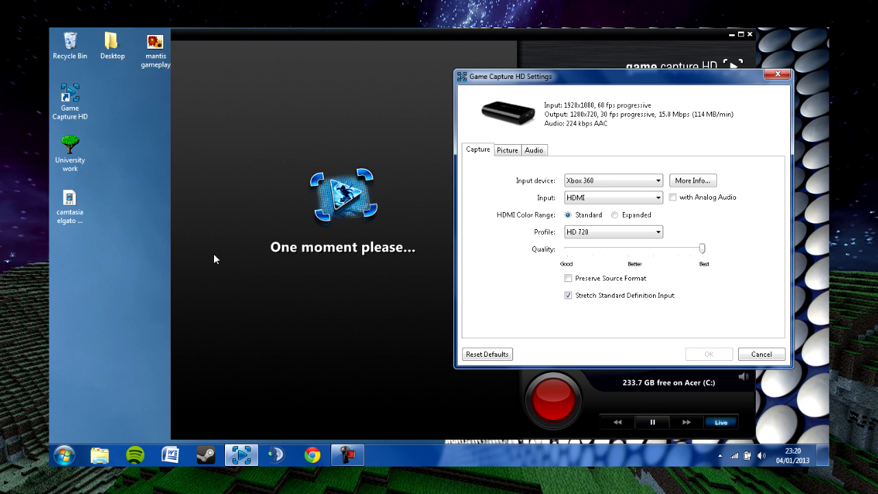
mouse_move(491, 221)
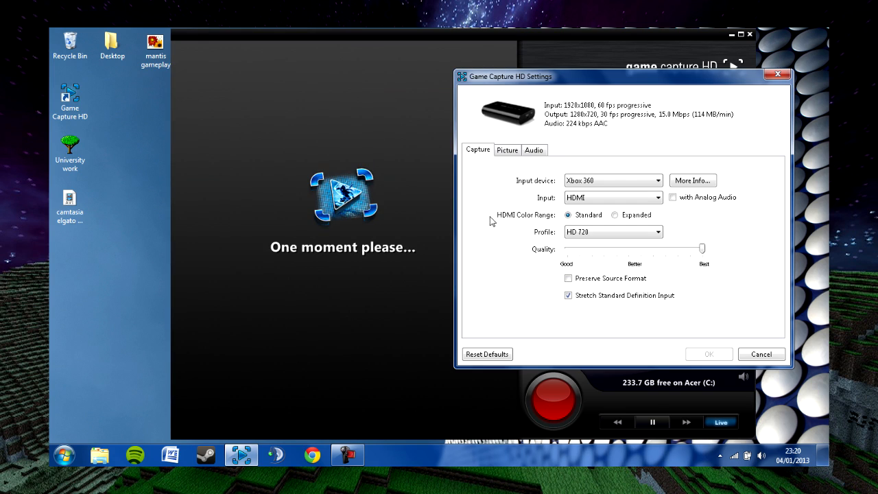
mouse_move(386, 248)
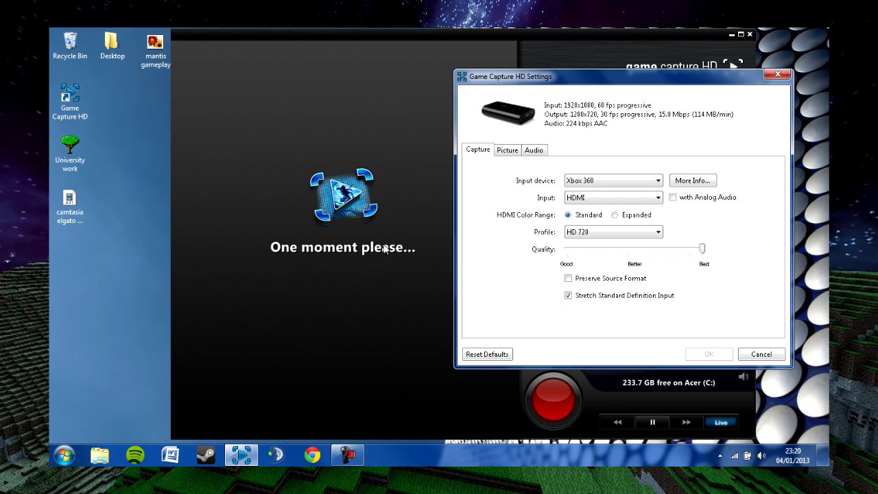
mouse_move(517, 209)
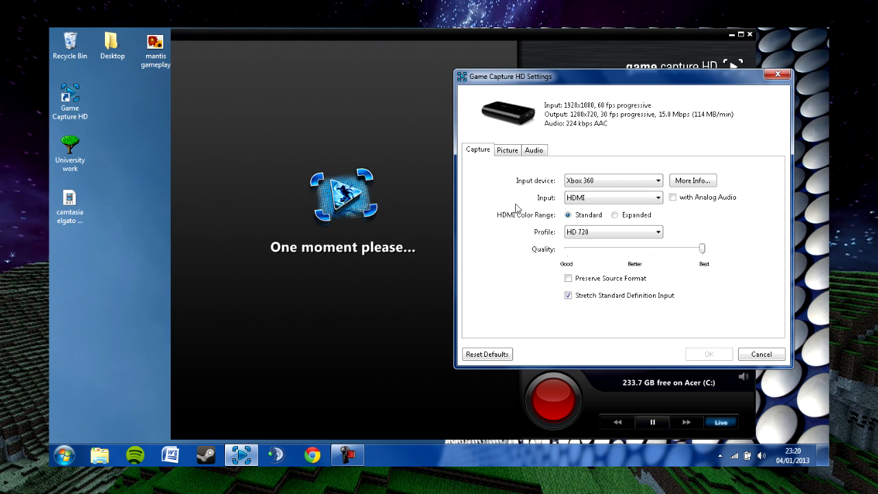
mouse_move(486, 258)
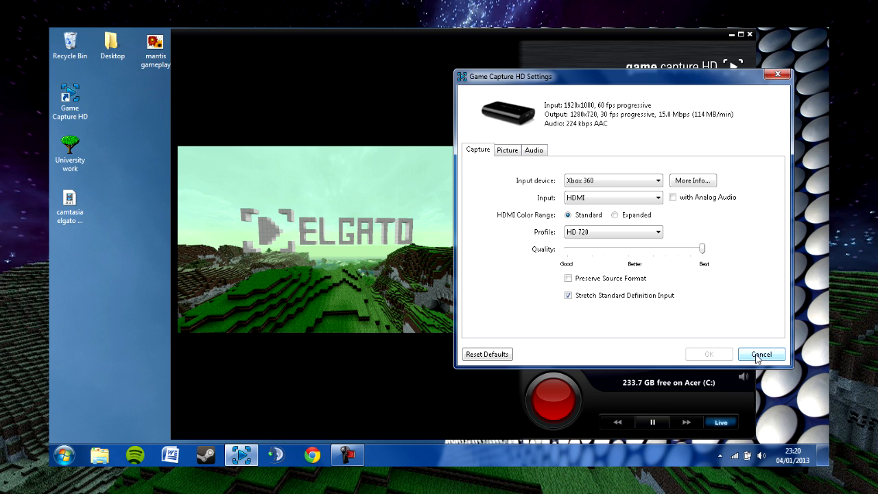
mouse_move(760, 295)
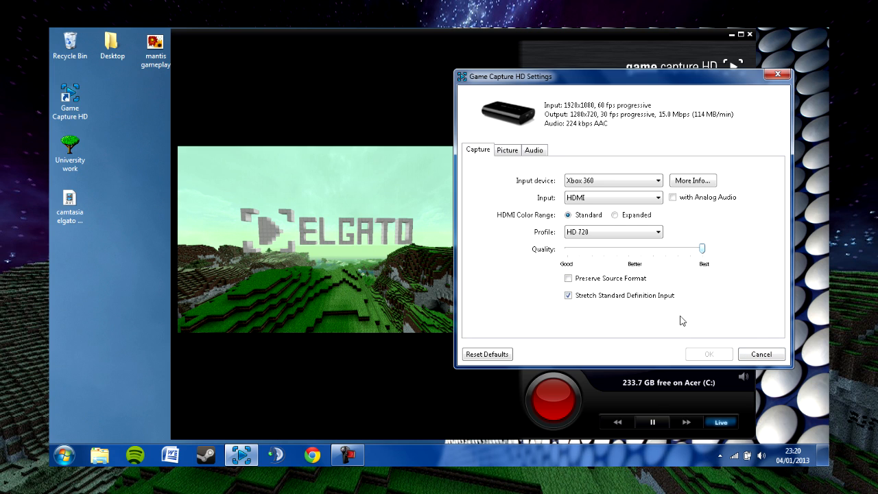
Step: Cancel the capture settings and nudge the Game Audio knob, leaving the level around 0 dB
click(760, 354)
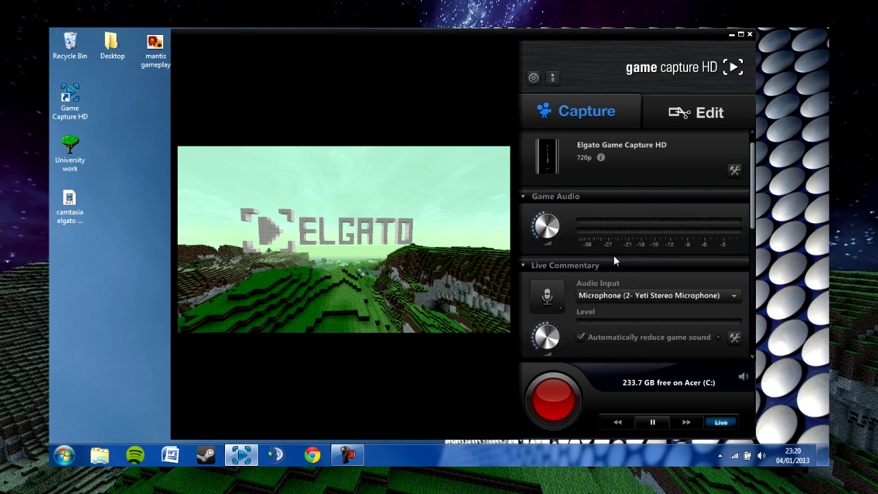
mouse_move(528, 241)
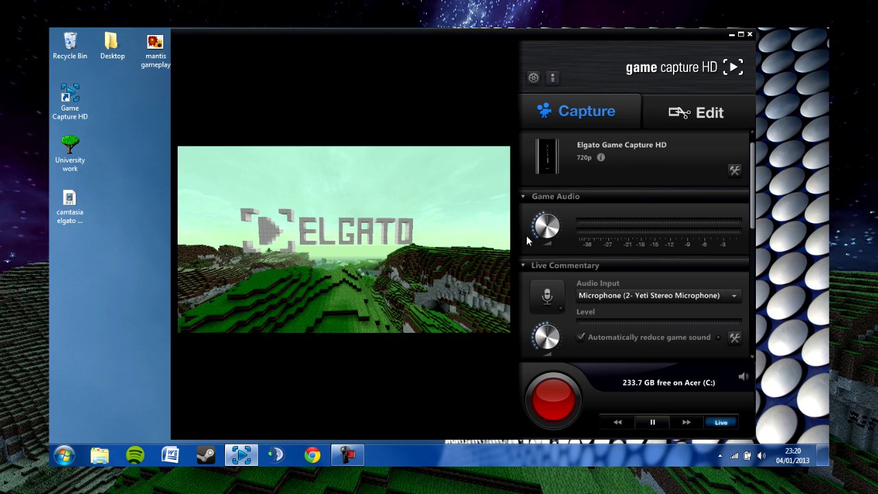
mouse_move(551, 221)
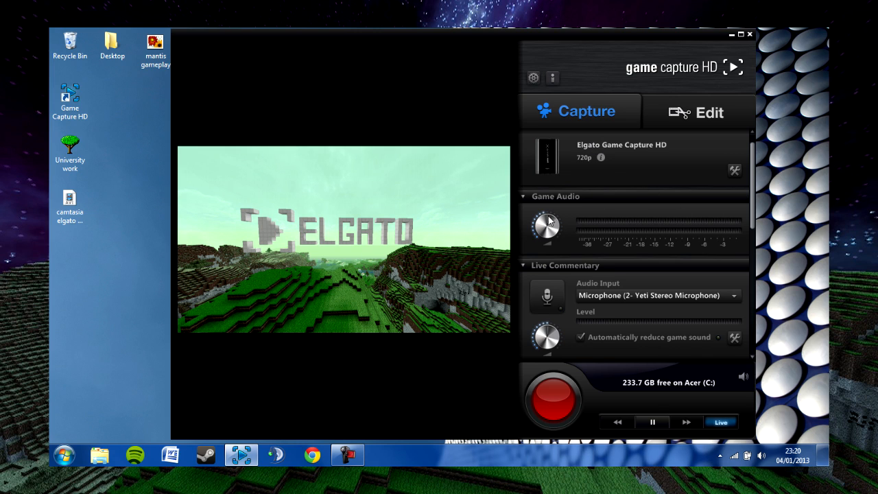
mouse_move(542, 211)
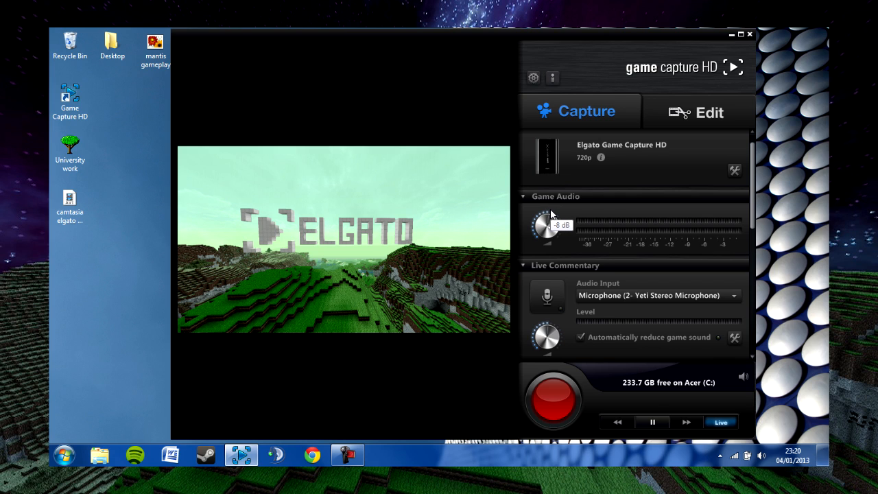
drag(546, 228, 555, 222)
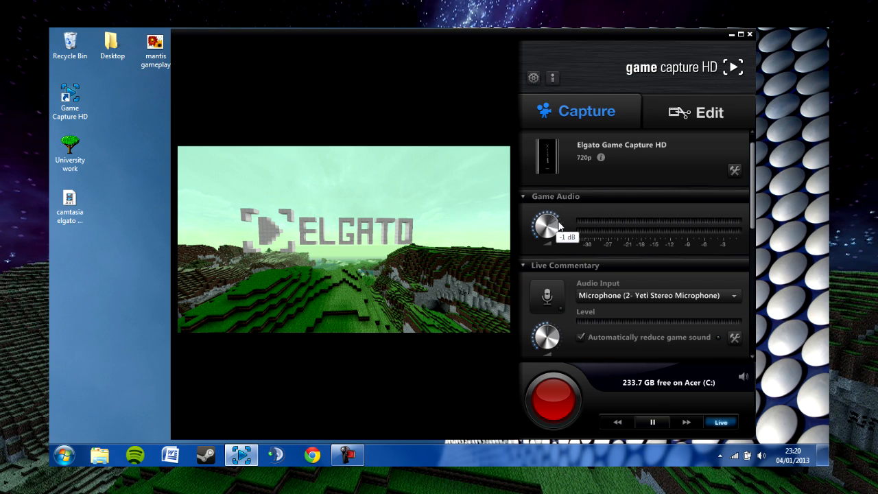
drag(546, 226, 546, 233)
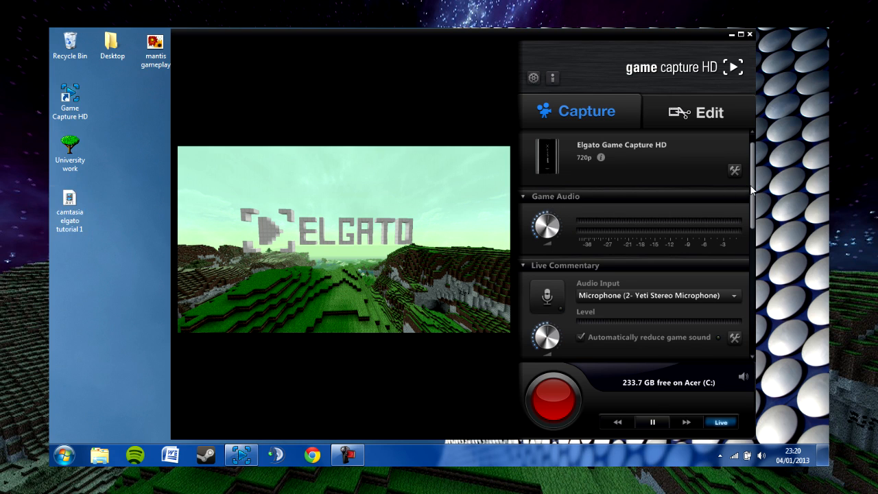
Step: Scroll the side panel down to the Live Commentary and Live Streaming sections with the TwitchTV account and London EU server
scroll(down, 3)
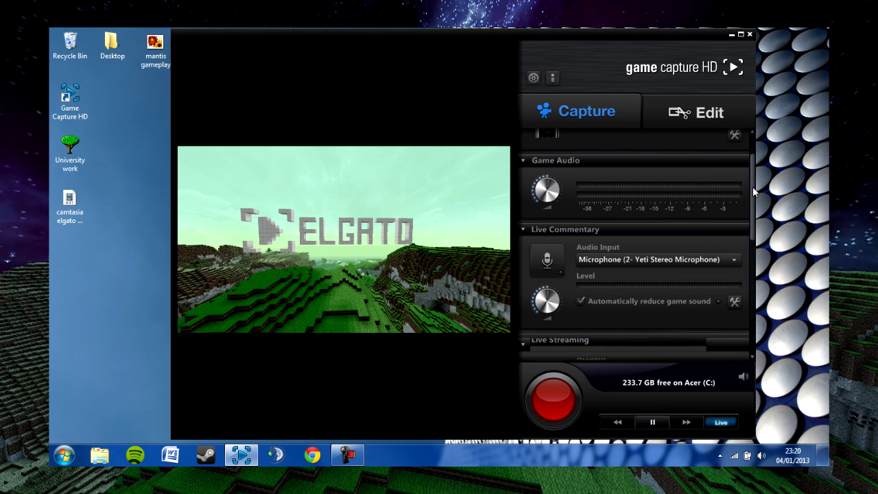
scroll(down, 3)
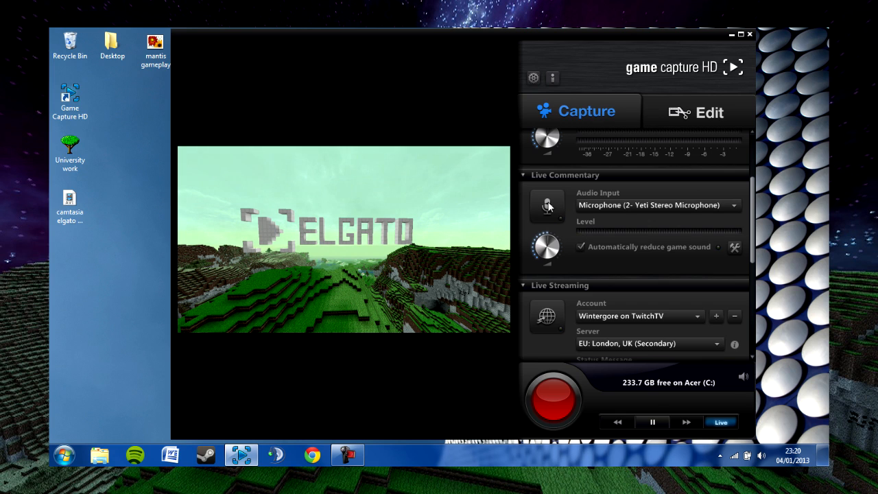
mouse_move(546, 205)
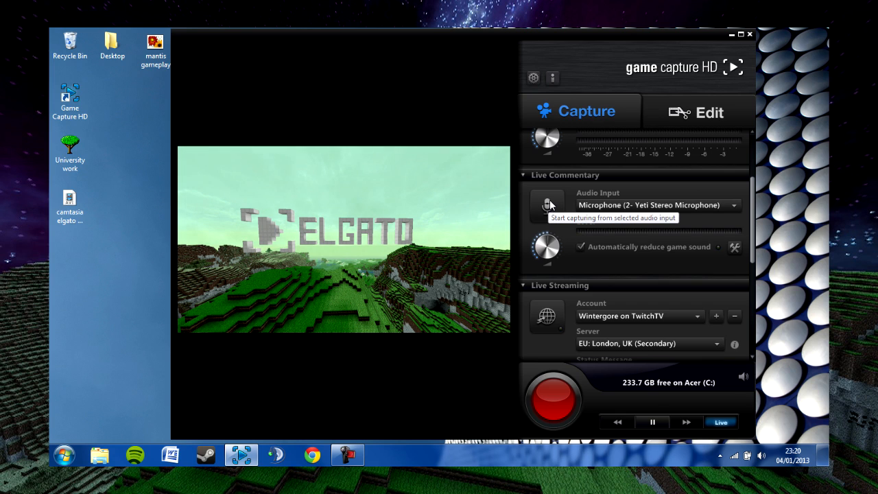
mouse_move(616, 208)
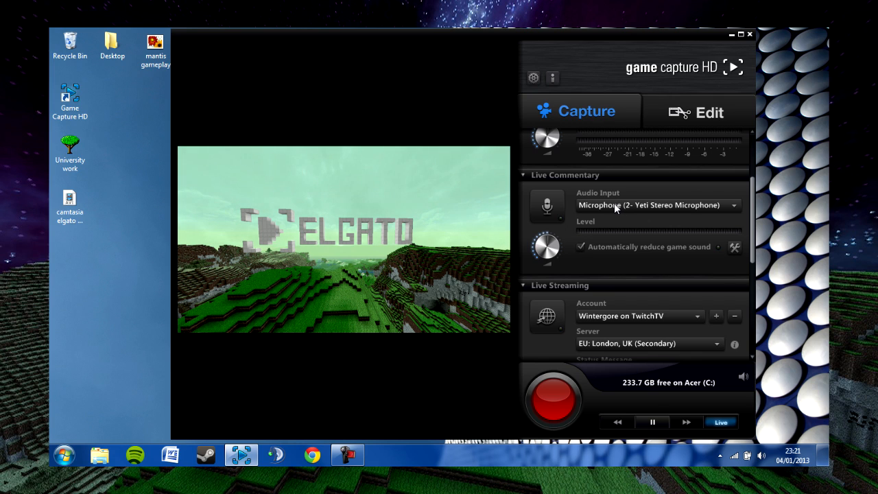
mouse_move(622, 214)
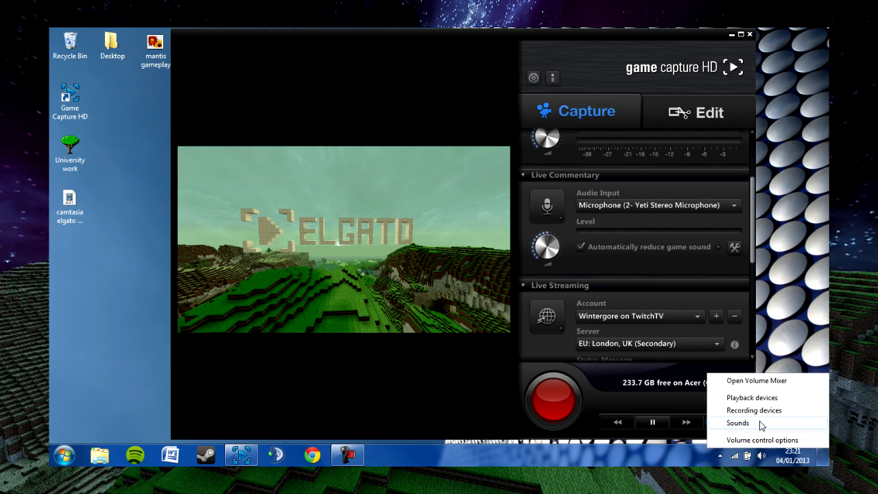
mouse_move(740, 398)
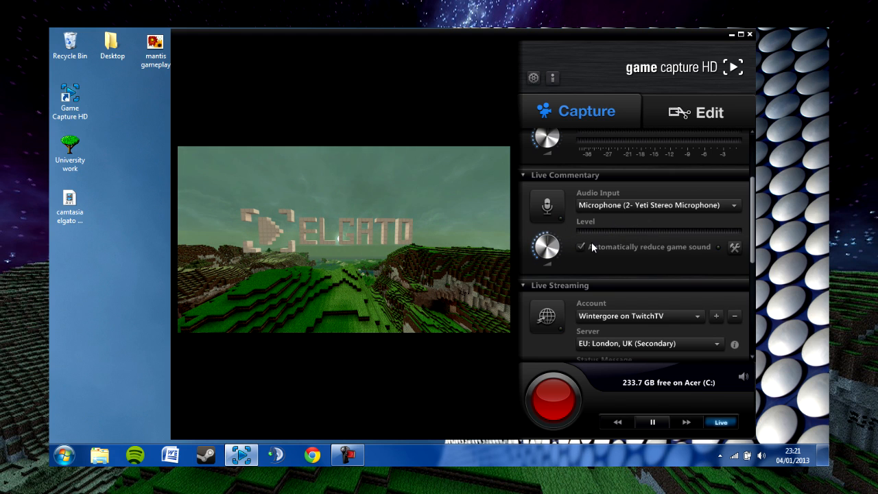
click(581, 246)
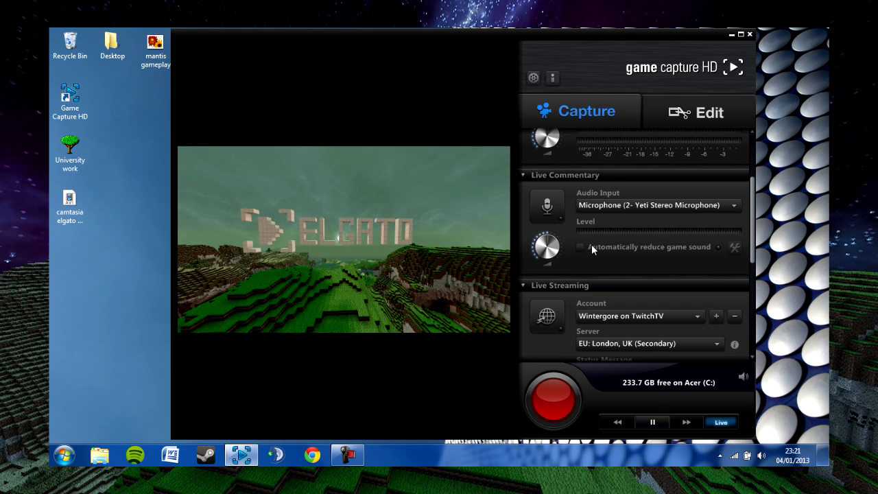
click(581, 247)
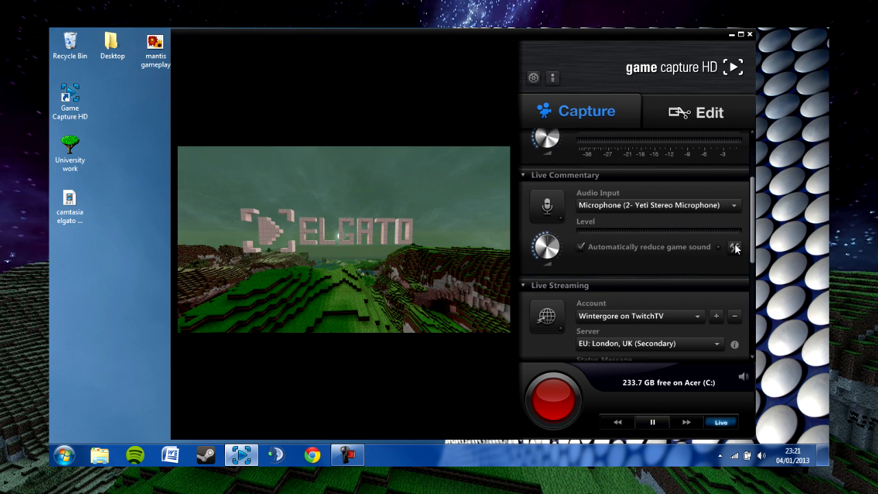
click(735, 247)
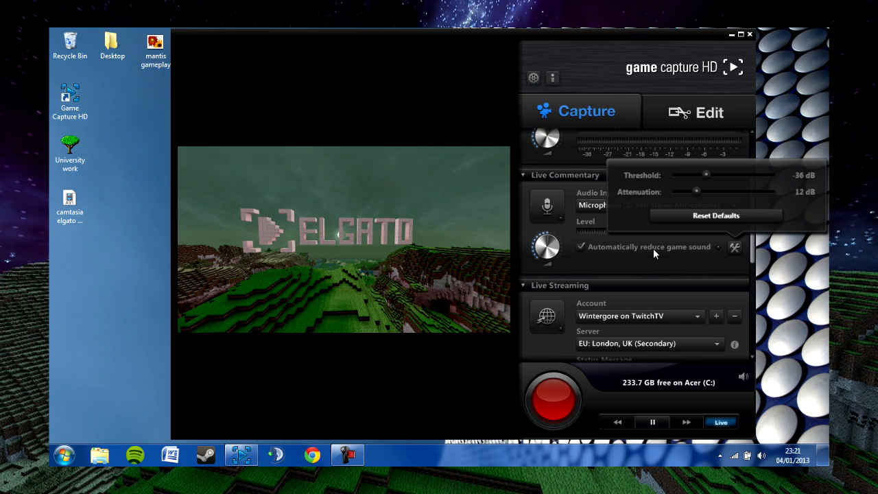
click(735, 247)
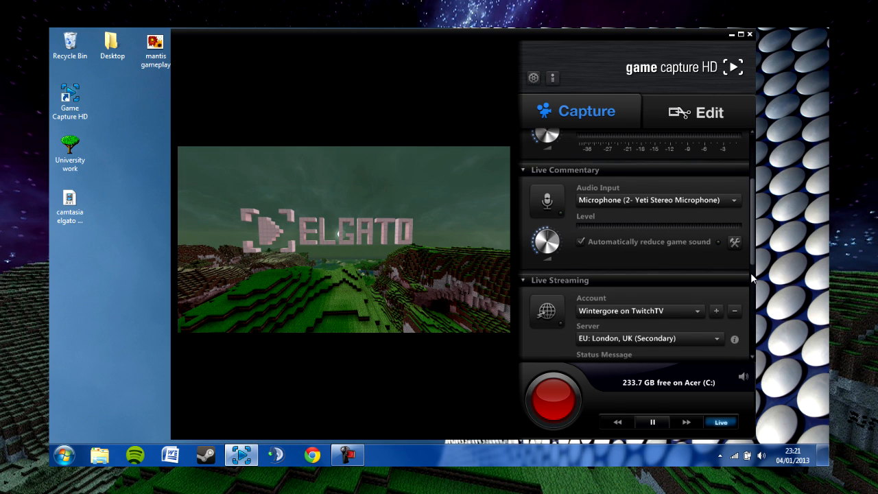
scroll(down, 3)
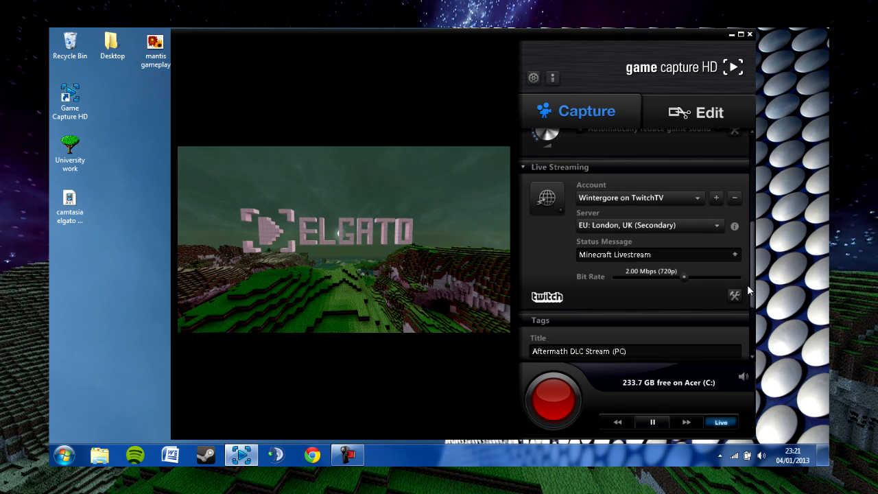
scroll(down, 3)
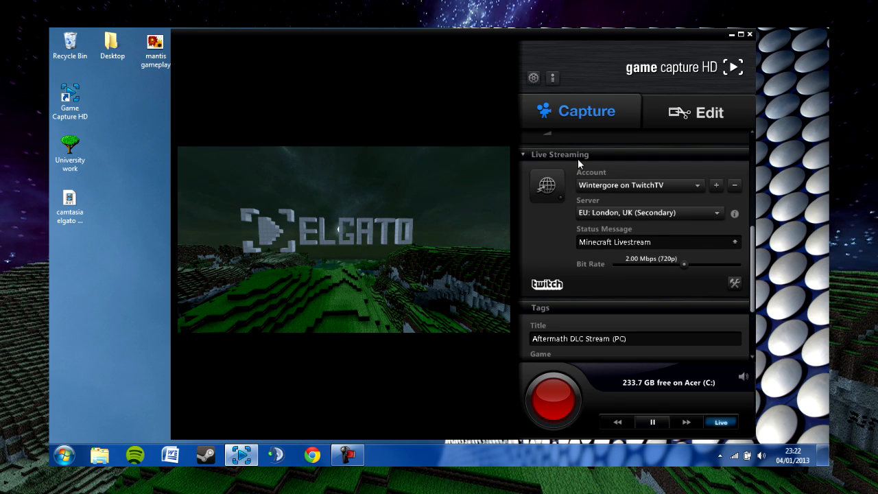
mouse_move(617, 170)
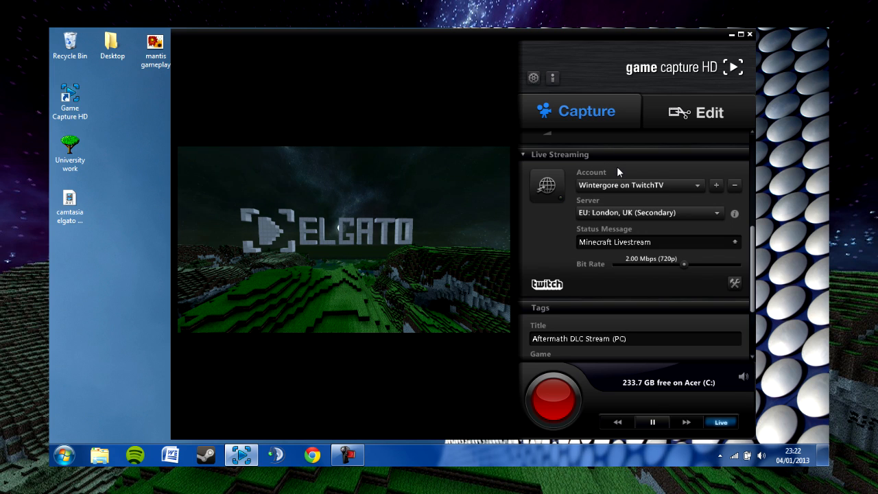
mouse_move(706, 181)
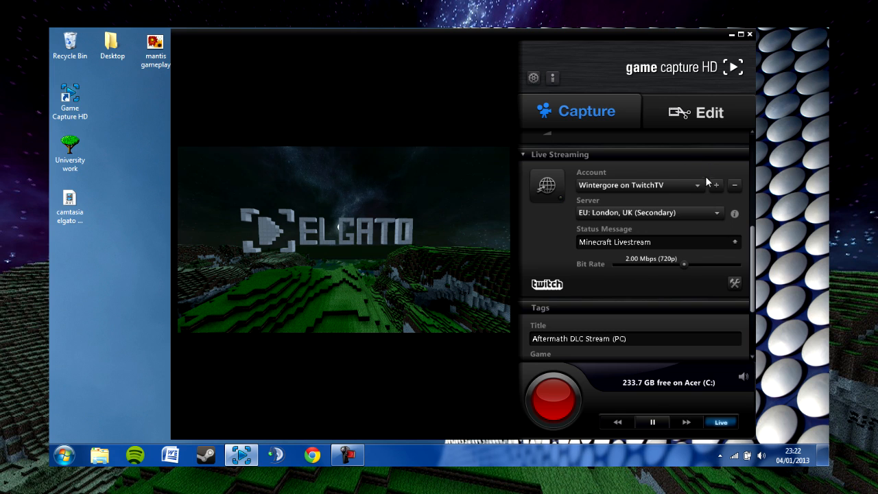
mouse_move(719, 188)
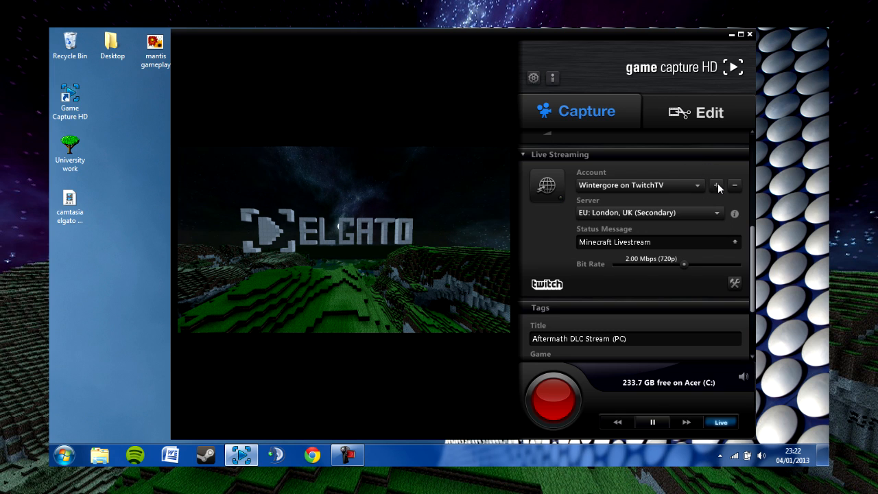
mouse_move(715, 185)
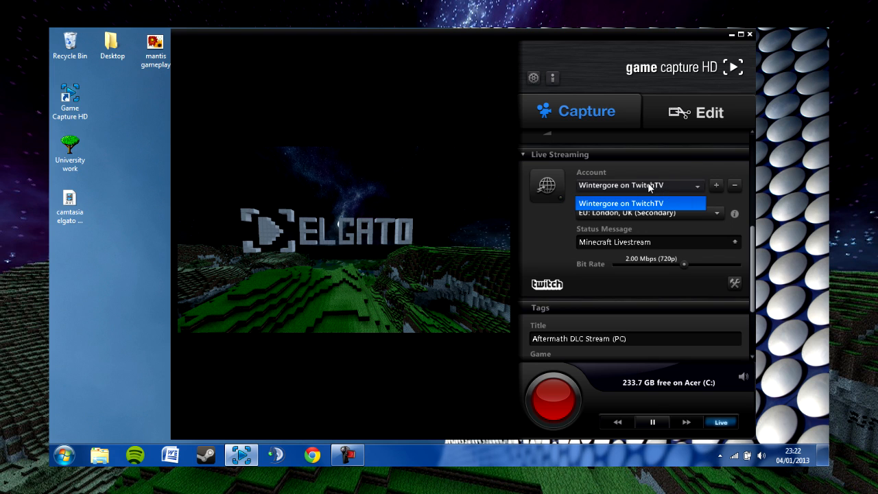
mouse_move(636, 184)
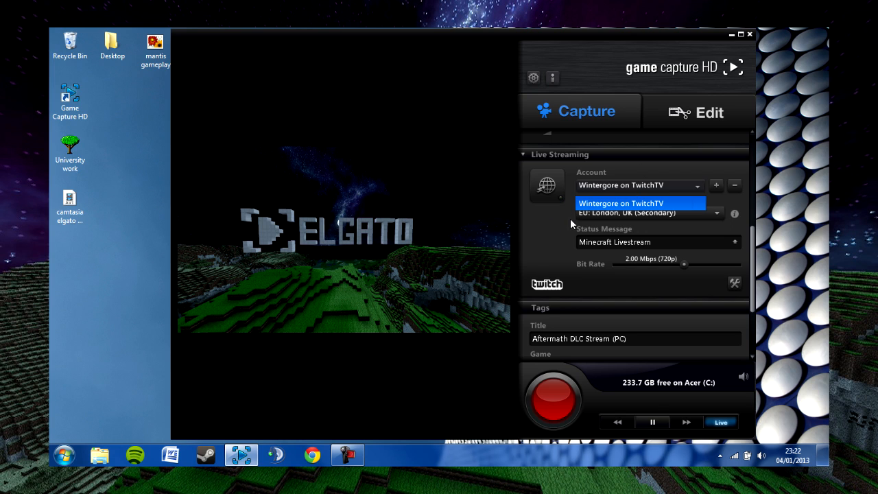
mouse_move(719, 216)
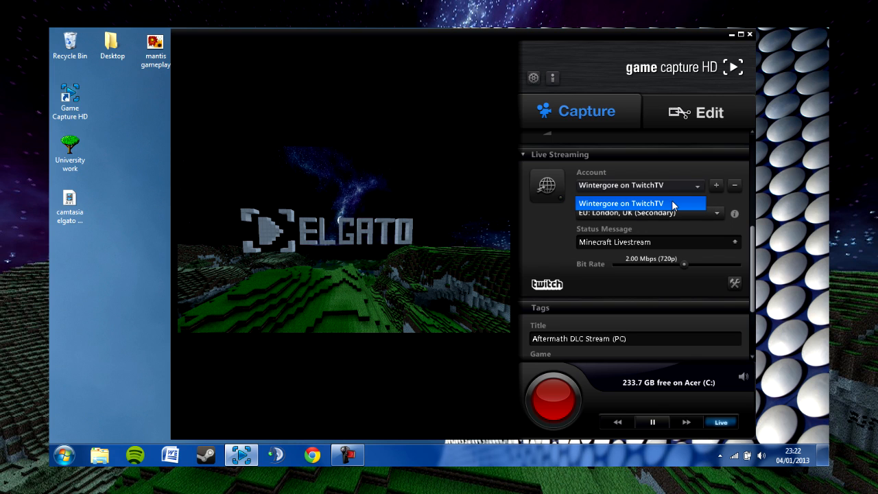
mouse_move(691, 177)
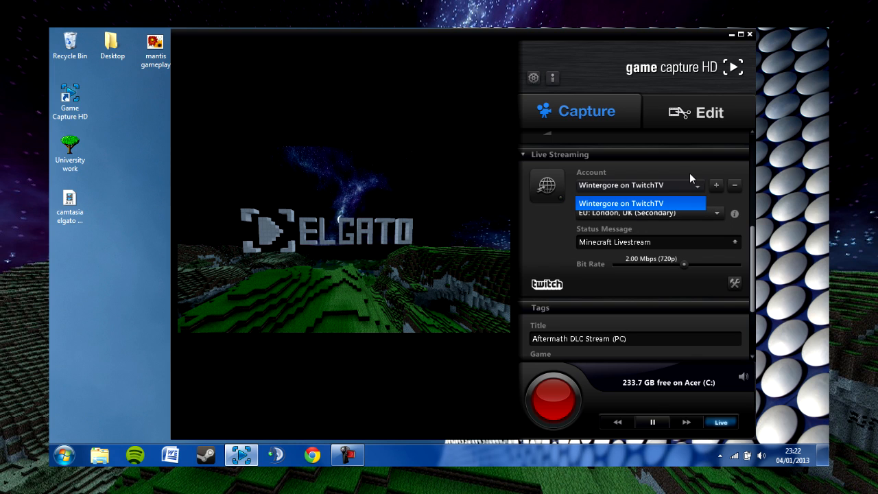
mouse_move(562, 275)
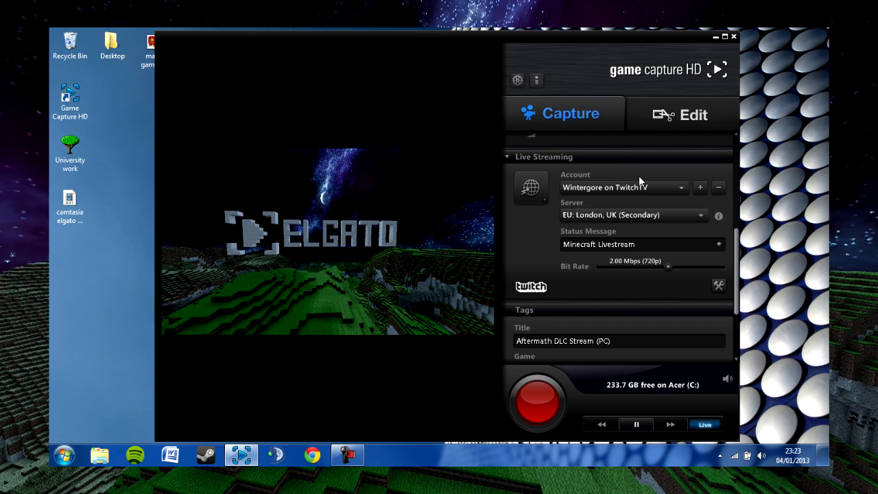
mouse_move(650, 197)
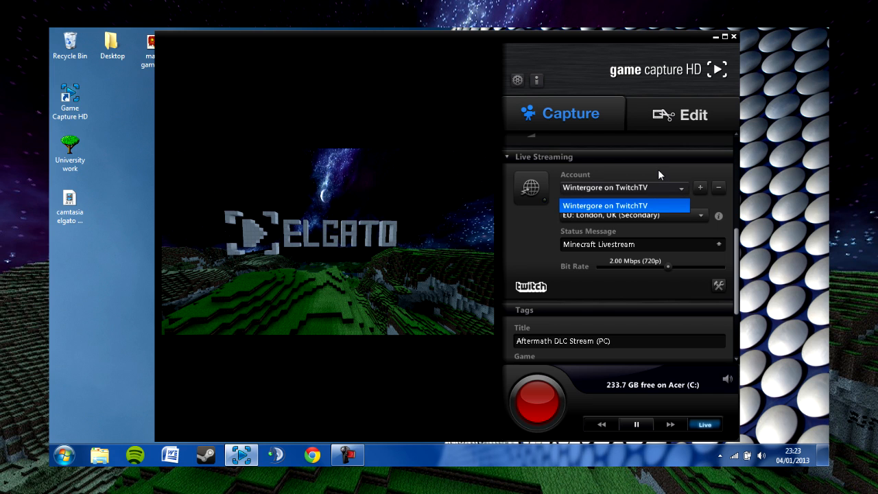
mouse_move(700, 218)
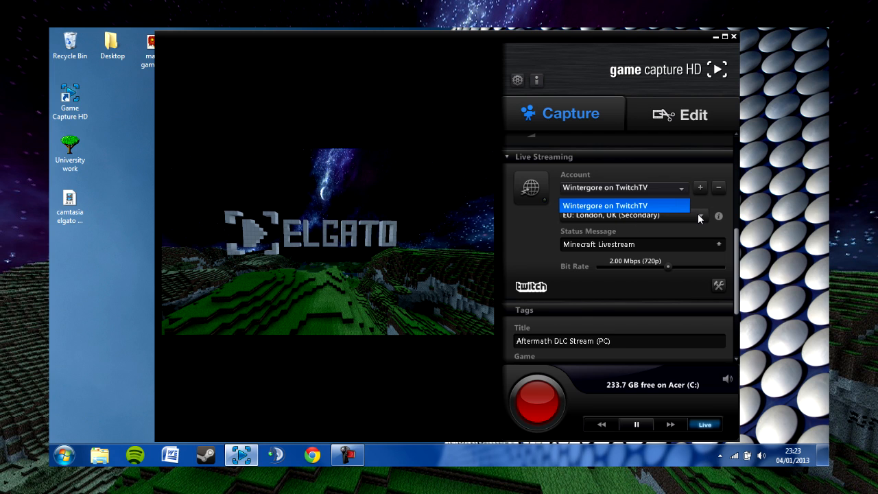
click(624, 206)
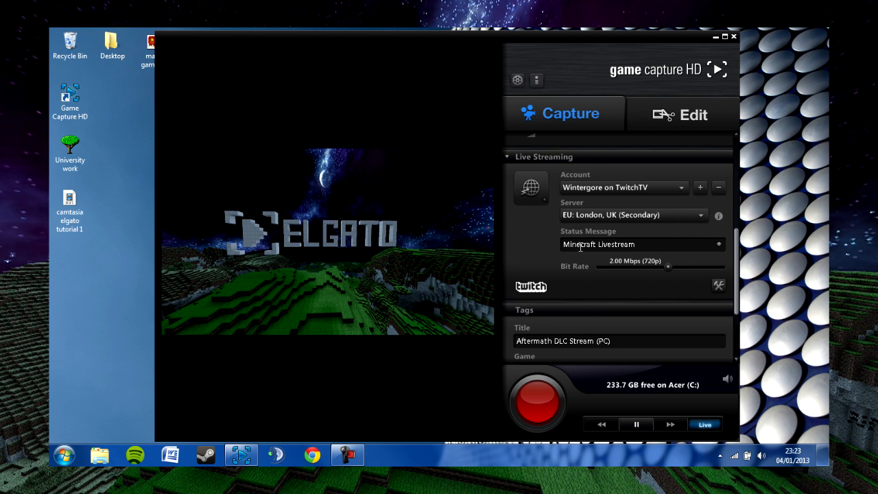
scroll(down, 3)
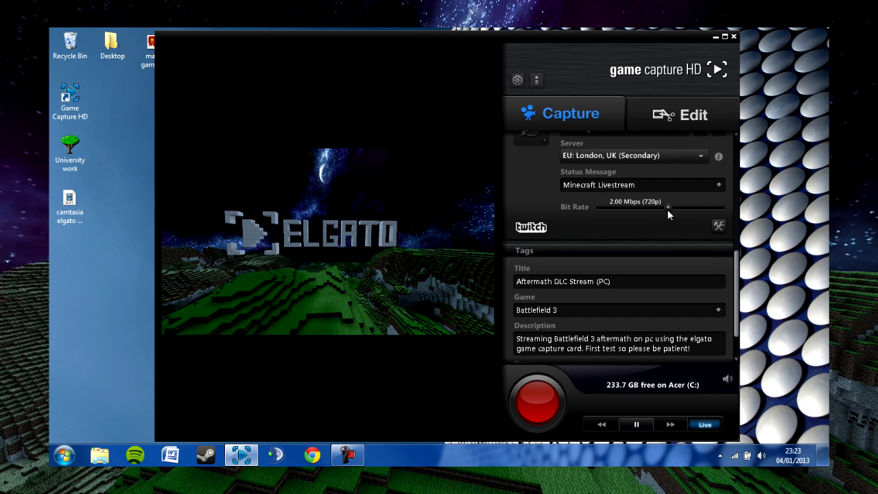
mouse_move(669, 214)
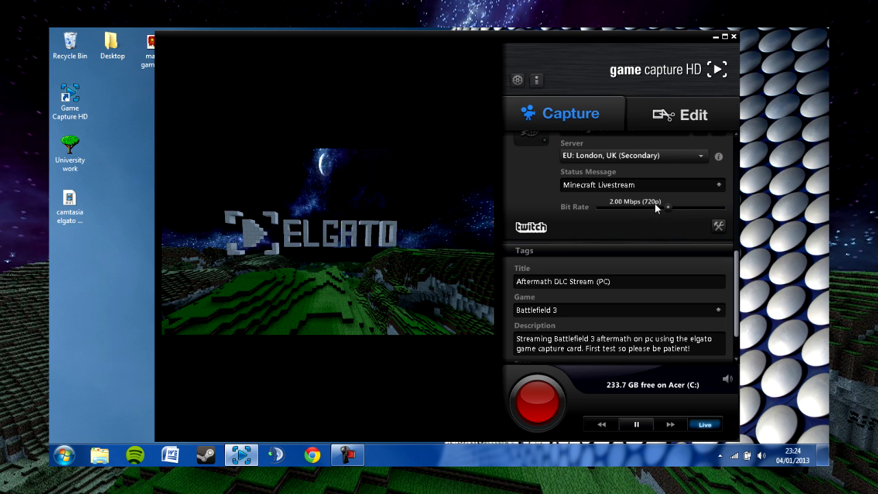
mouse_move(669, 211)
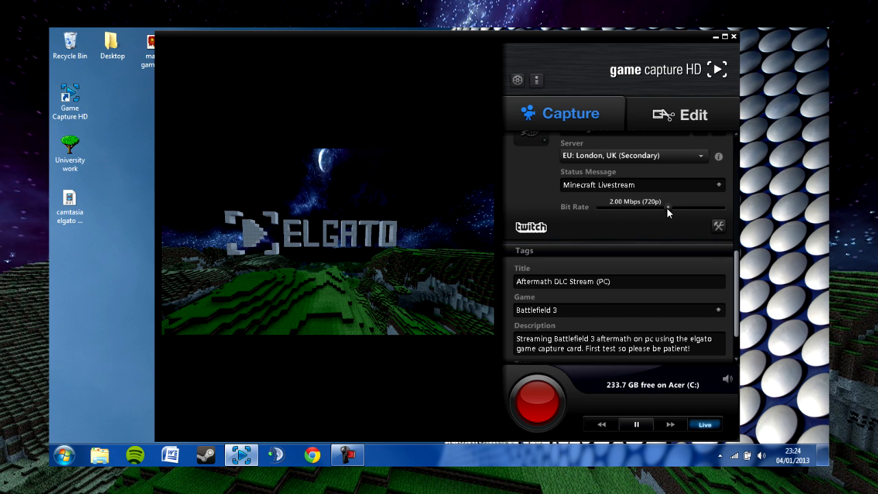
mouse_move(633, 202)
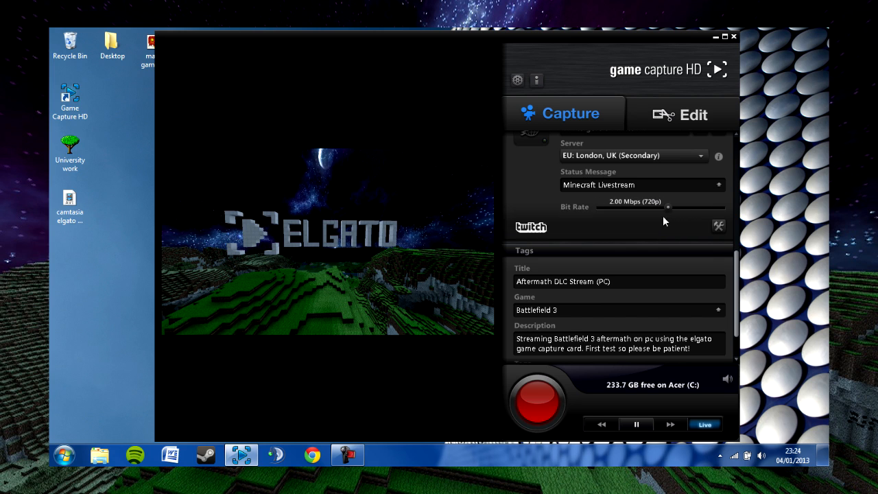
drag(661, 206, 614, 206)
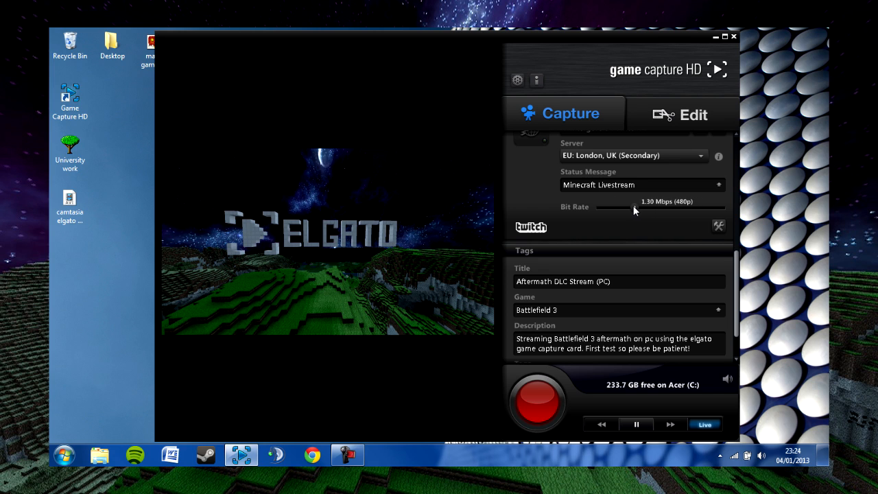
drag(628, 207, 608, 207)
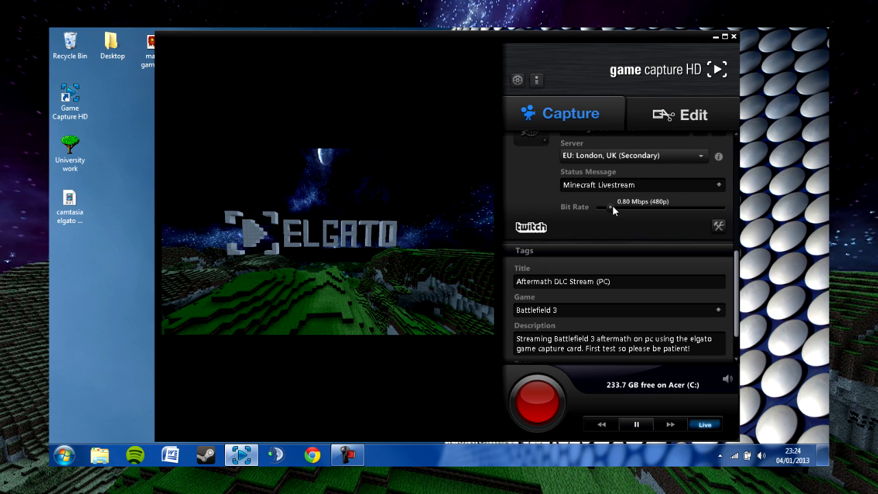
drag(609, 207, 661, 207)
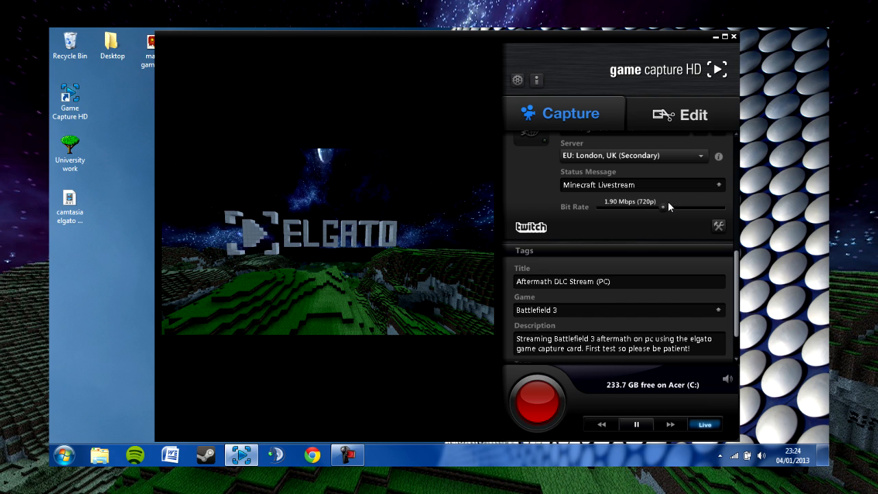
drag(661, 206, 597, 206)
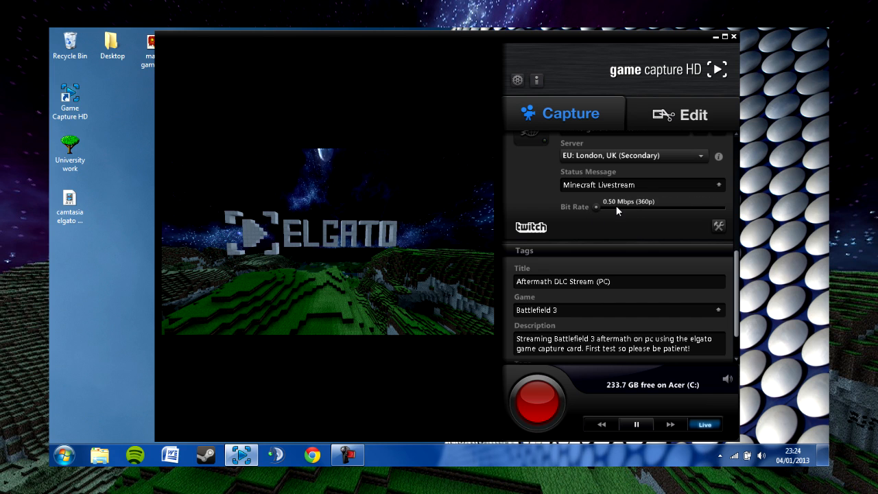
drag(596, 206, 658, 206)
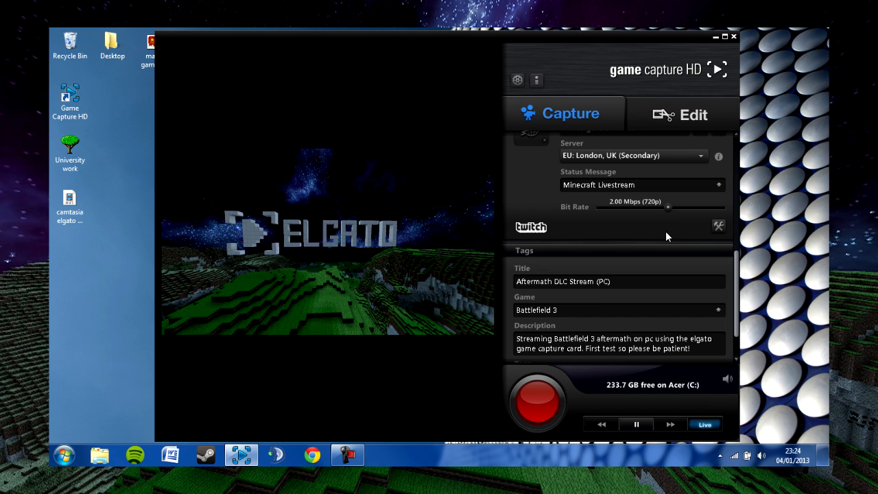
mouse_move(661, 211)
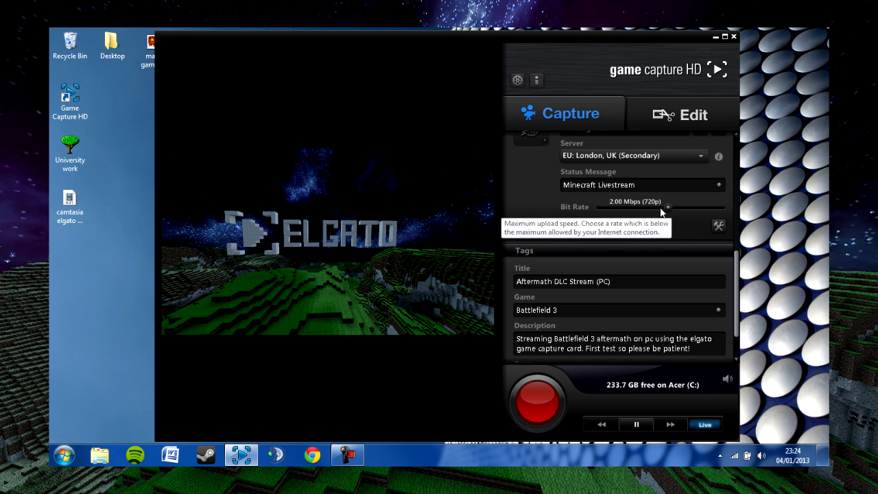
drag(666, 205, 639, 206)
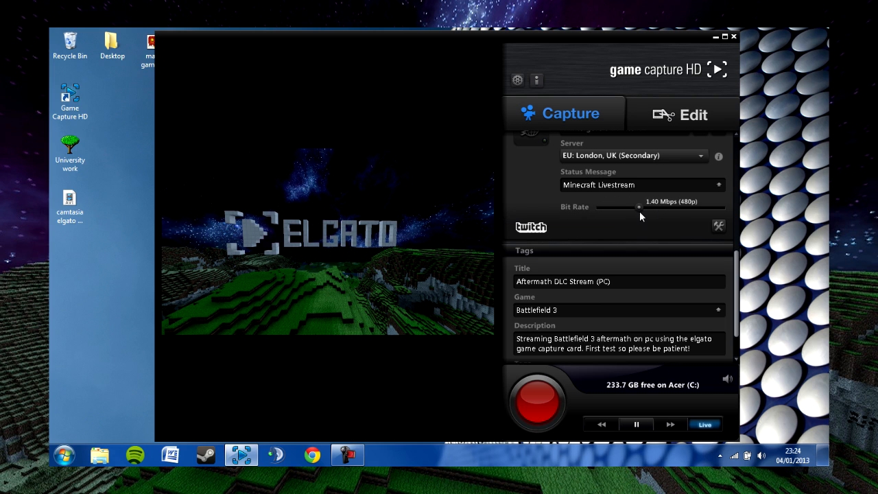
drag(639, 206, 631, 206)
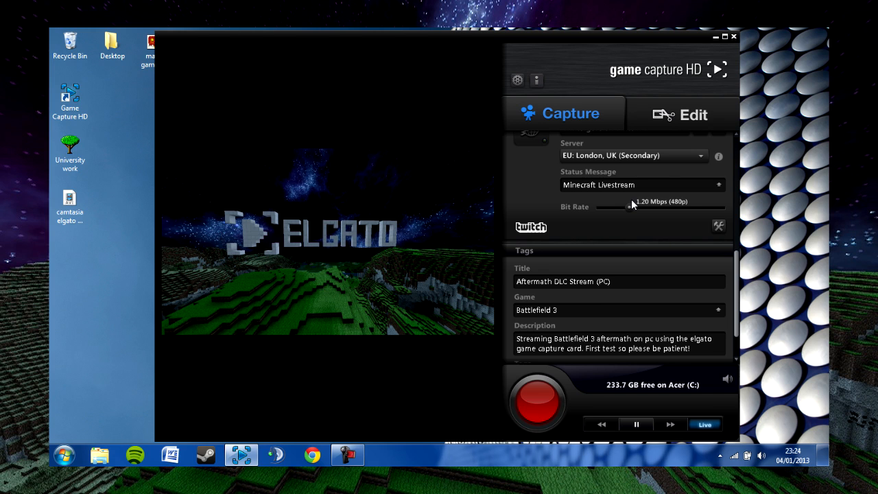
drag(633, 206, 669, 205)
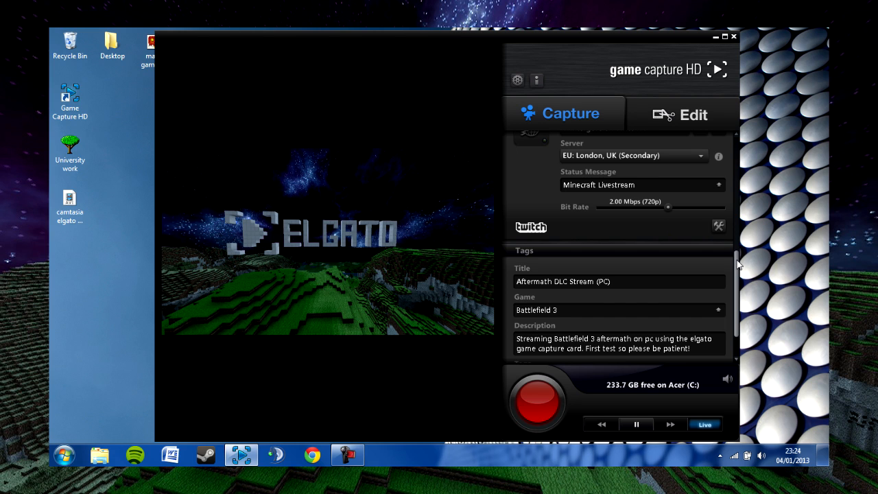
scroll(down, 3)
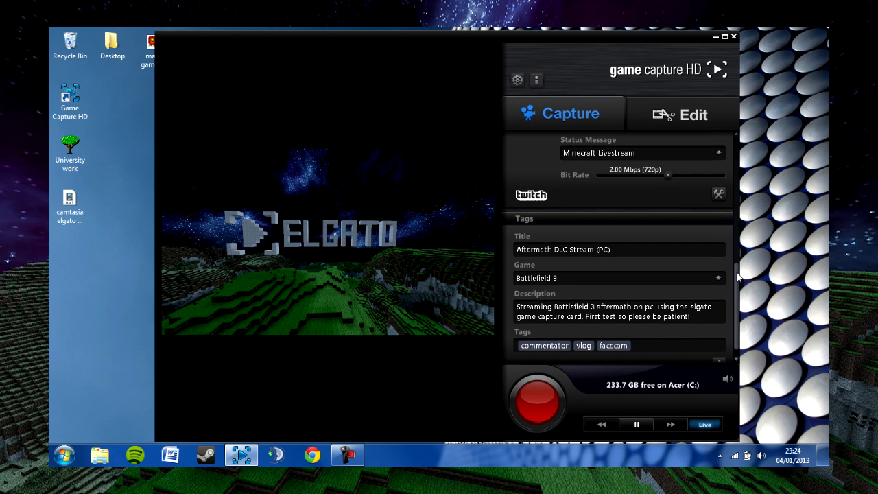
scroll(down, 3)
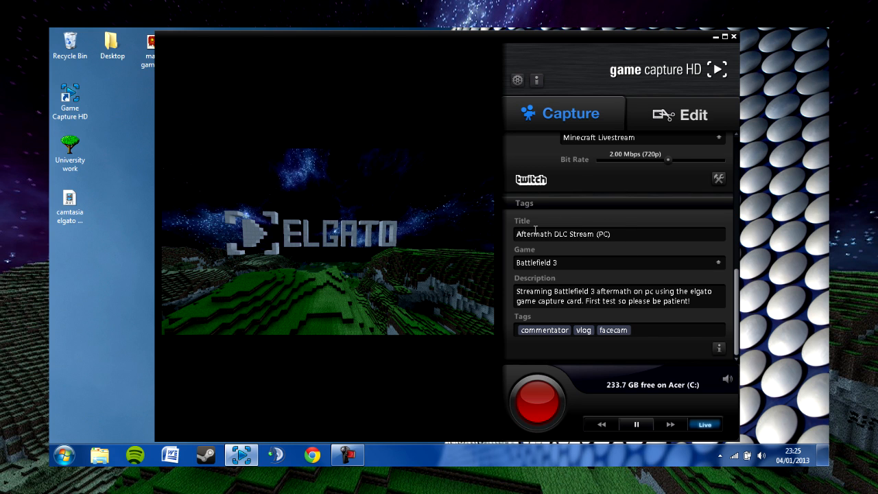
mouse_move(602, 251)
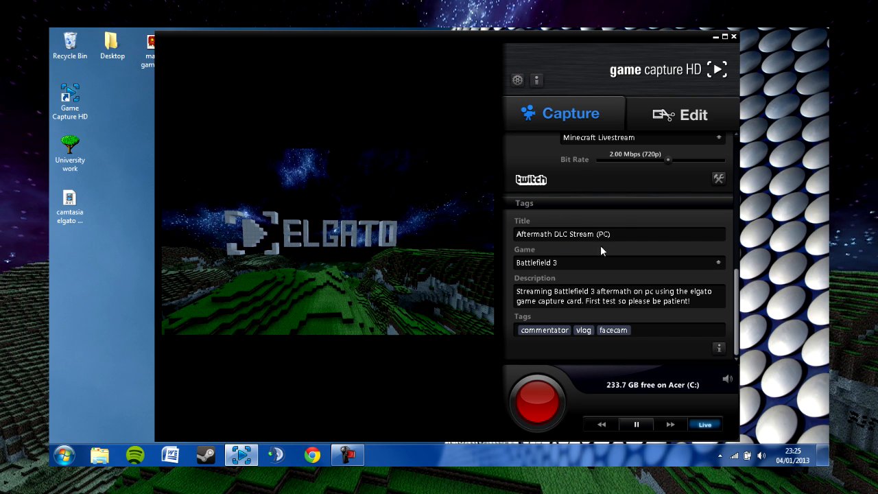